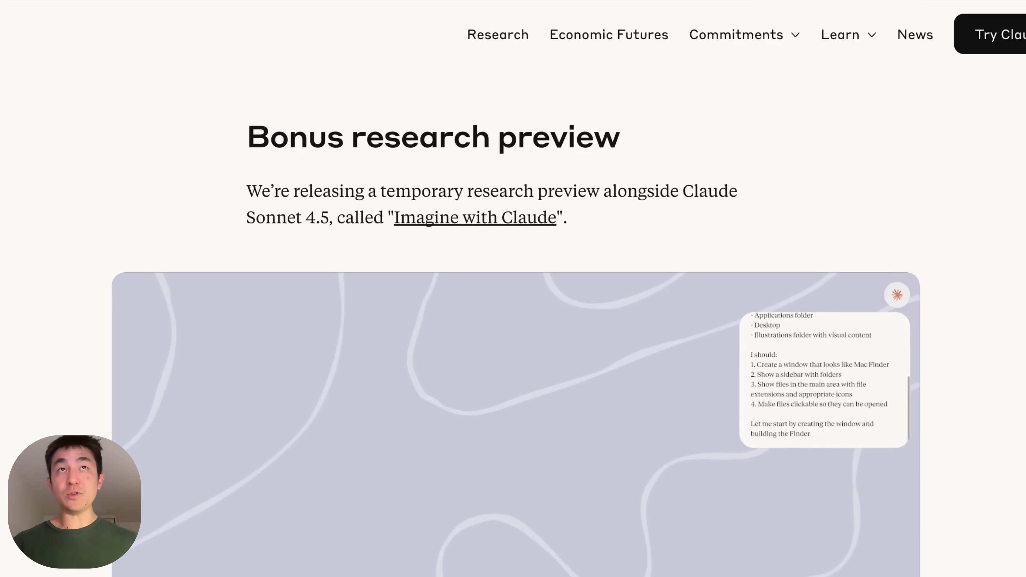
Reach the Imagine with Claude section of the Sonnet 4.5 announcement and follow its link to claude.ai/imagine
scroll(down, 3)
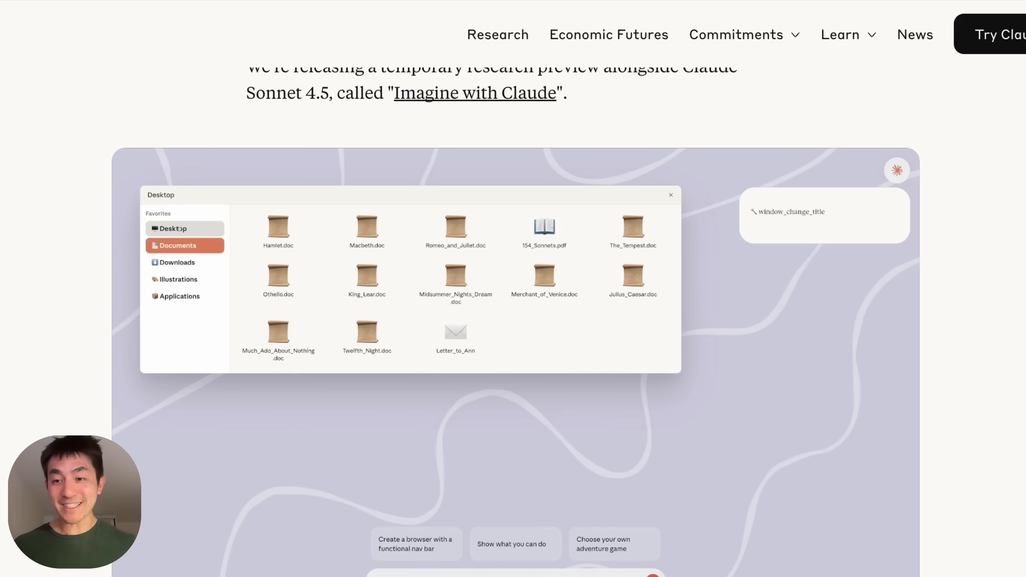
click(176, 229)
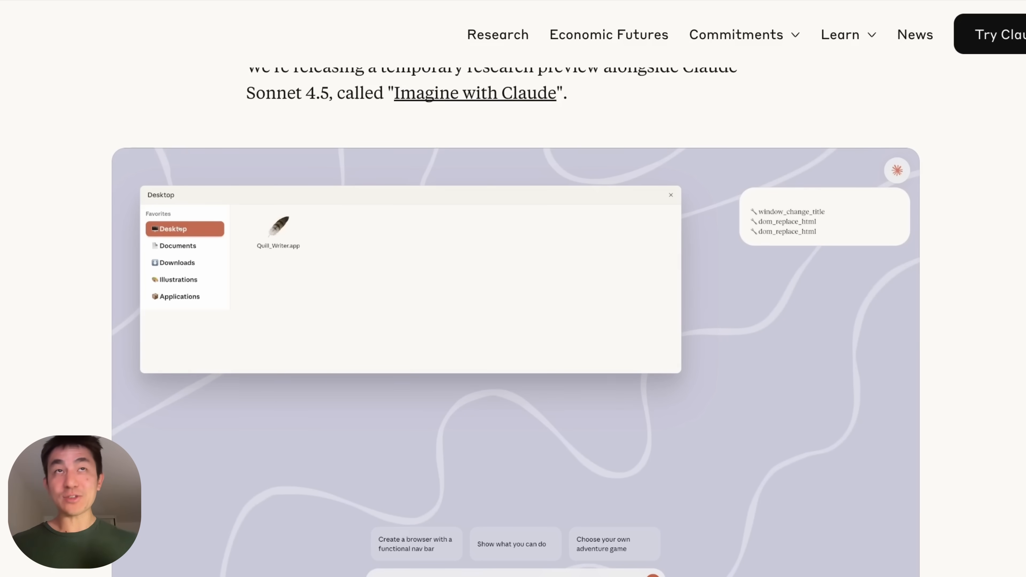
scroll(down, 3)
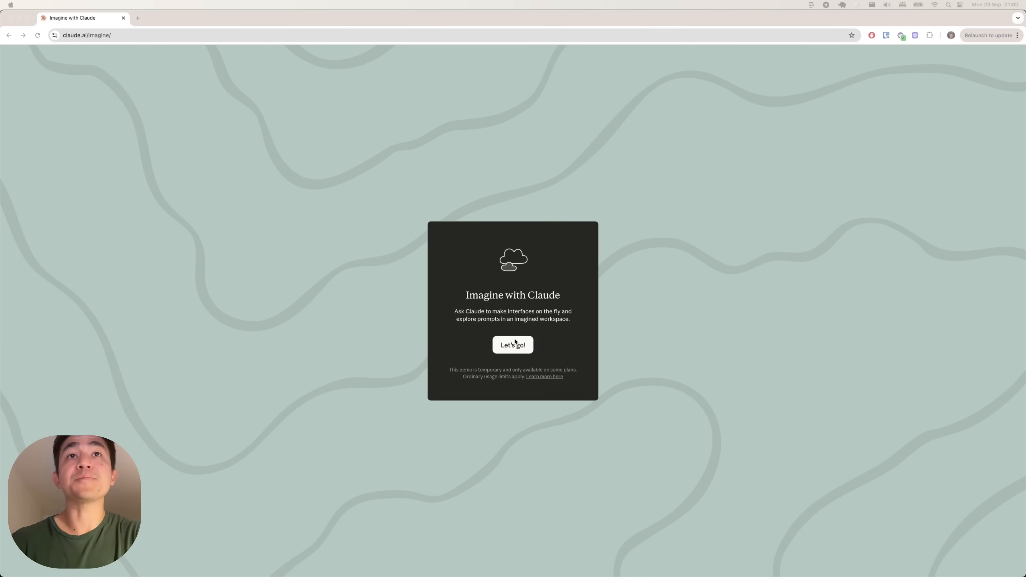
Enter the workspace via Let's go!, view the Keep Thinking note's video, then close its window
click(513, 345)
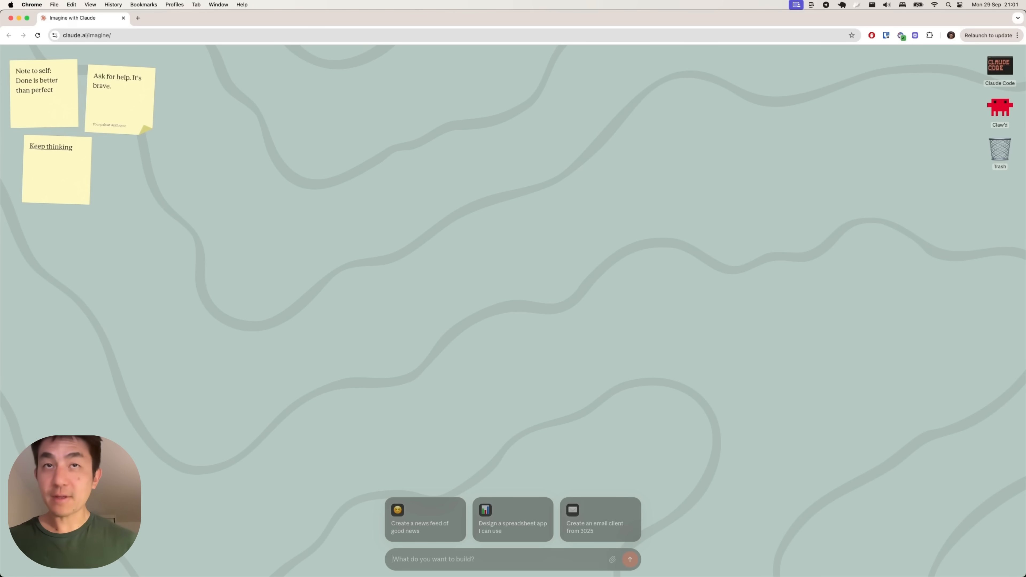
mouse_move(720, 353)
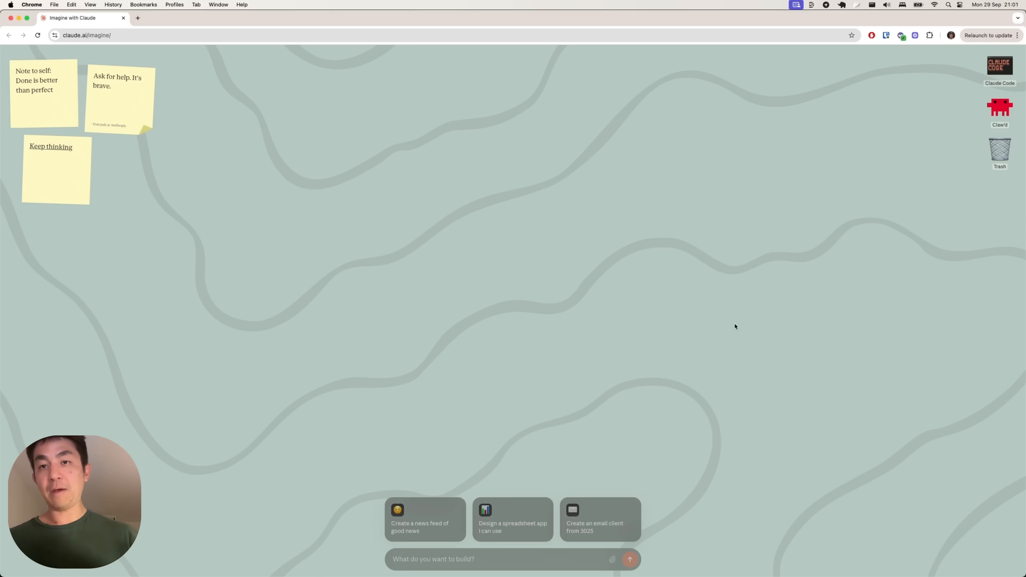
mouse_move(951, 63)
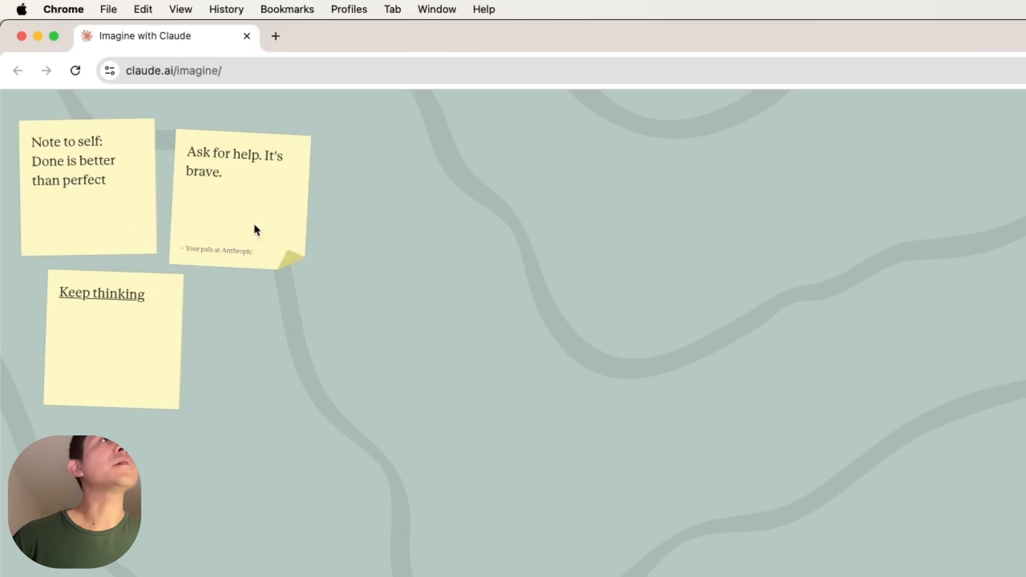
click(109, 306)
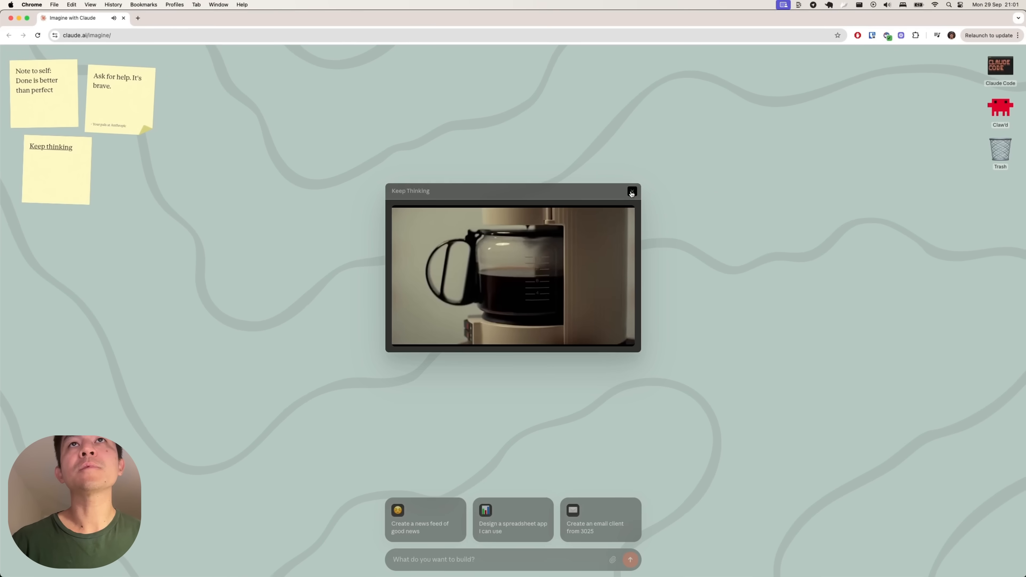
click(632, 191)
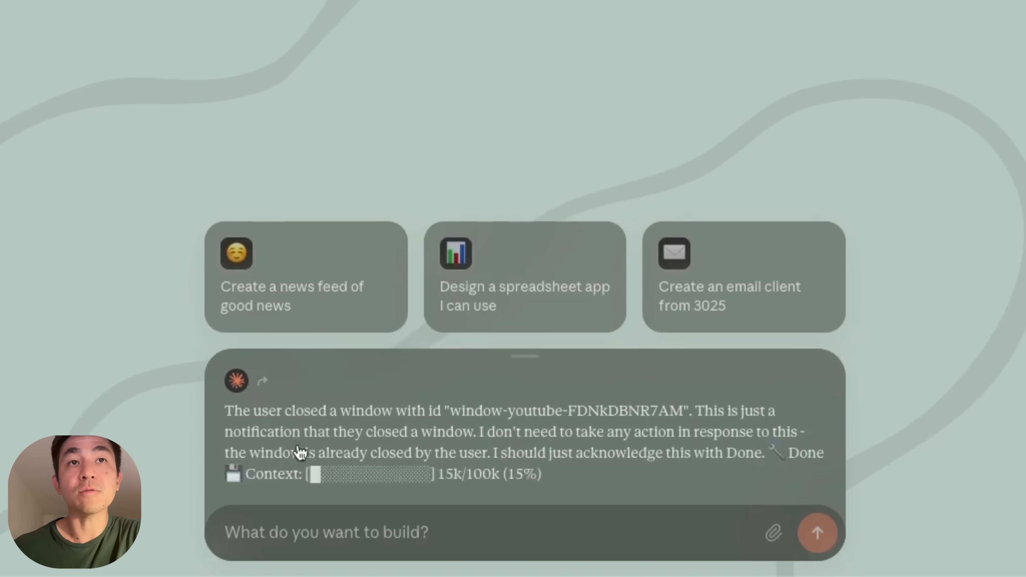
mouse_move(362, 475)
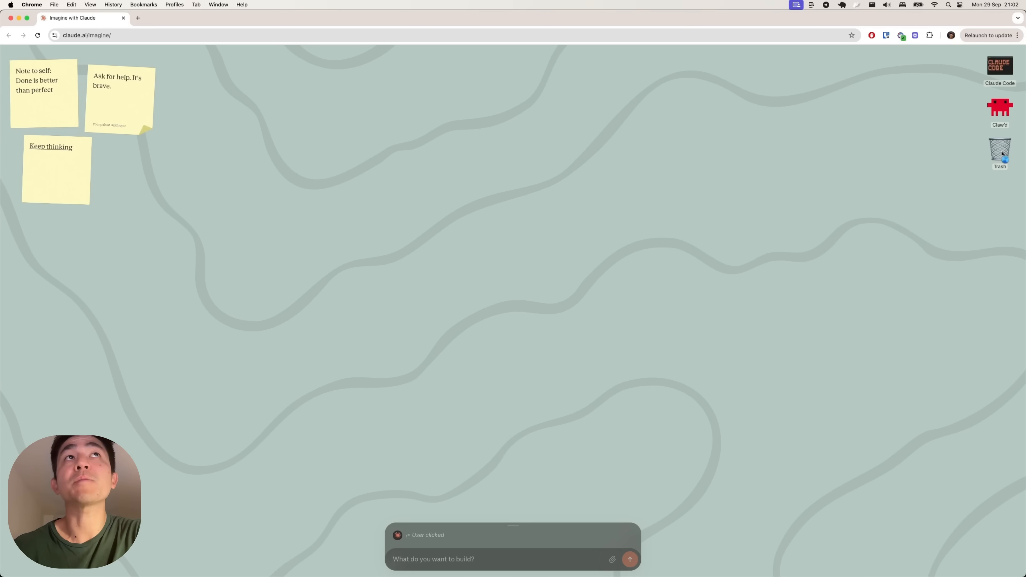
Launch Claw'd's retro beach arcade from the Trash, jump the crab twice, then return to the workspace tab
double_click(999, 152)
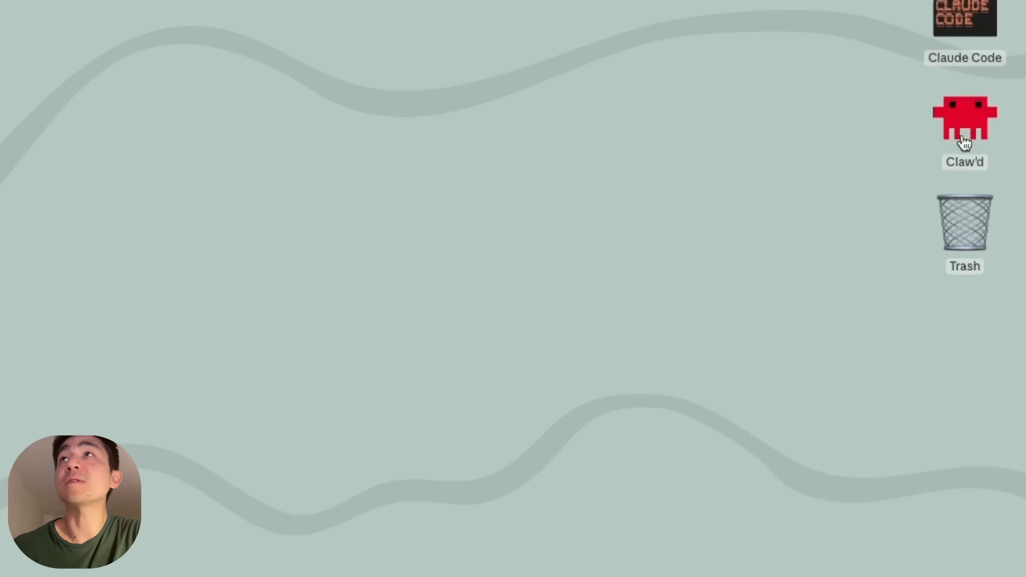
double_click(964, 118)
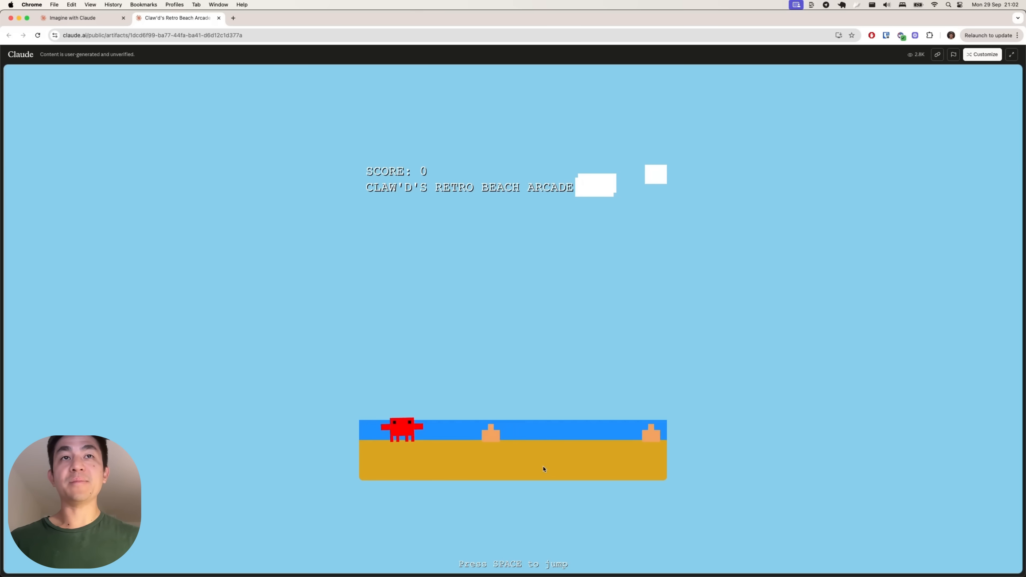
key(space)
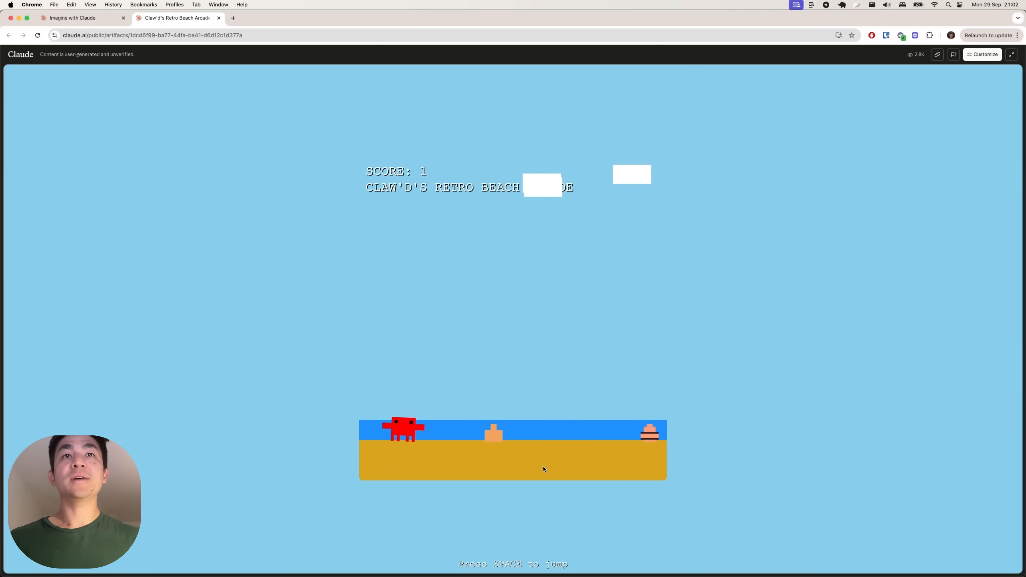
key(space)
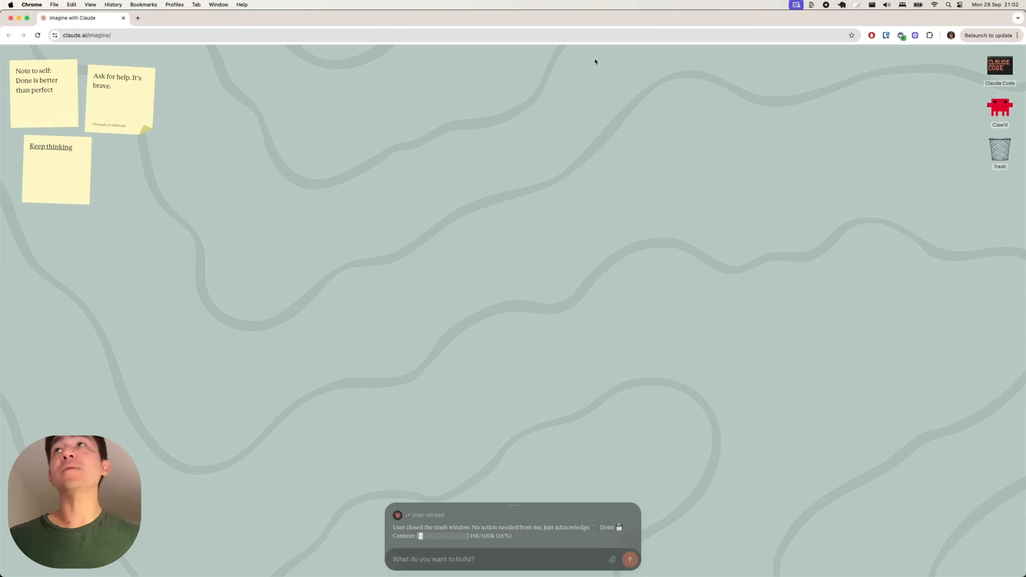
click(999, 65)
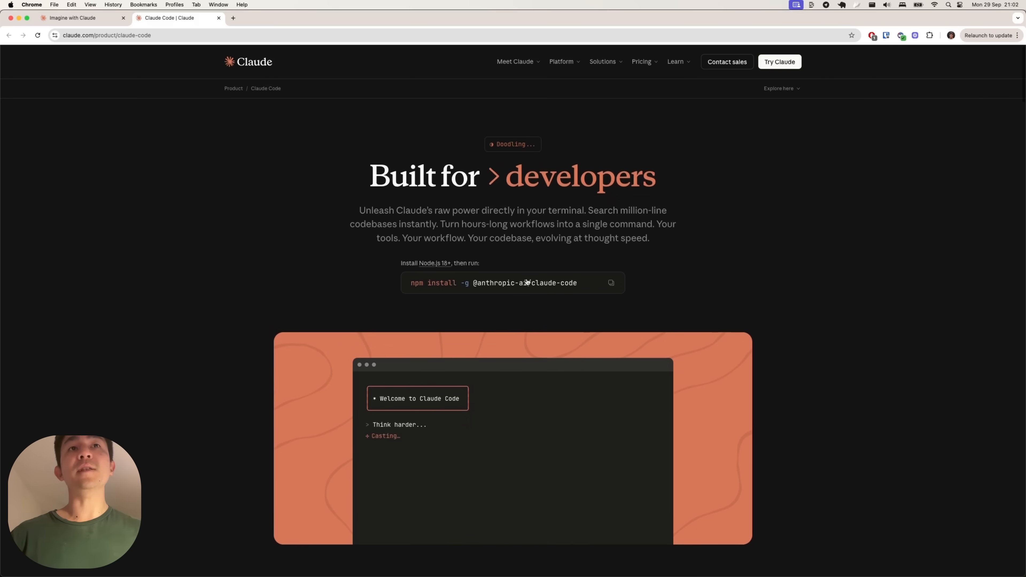
Browse down through the Claude Code product page
scroll(down, 3)
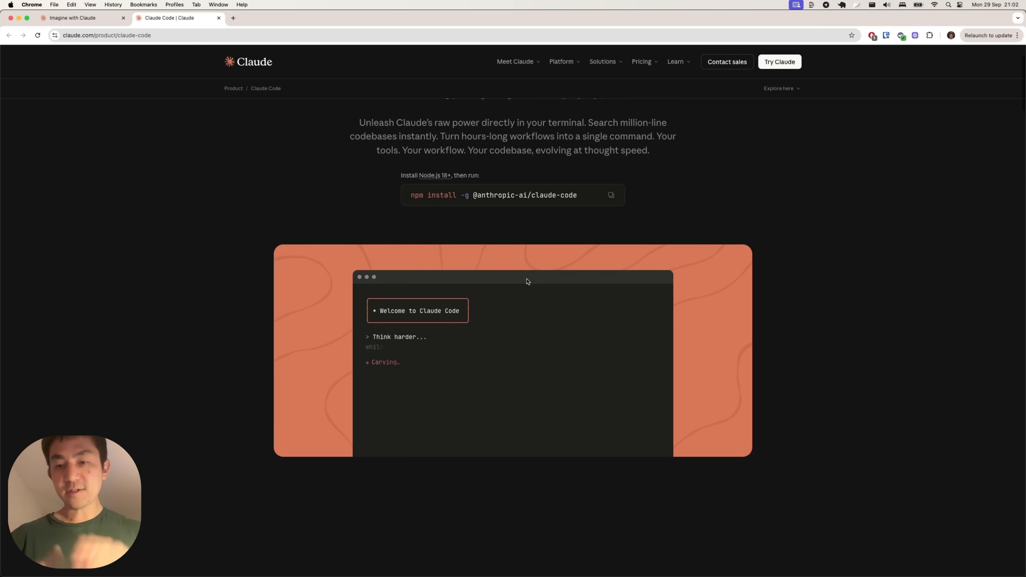
scroll(down, 3)
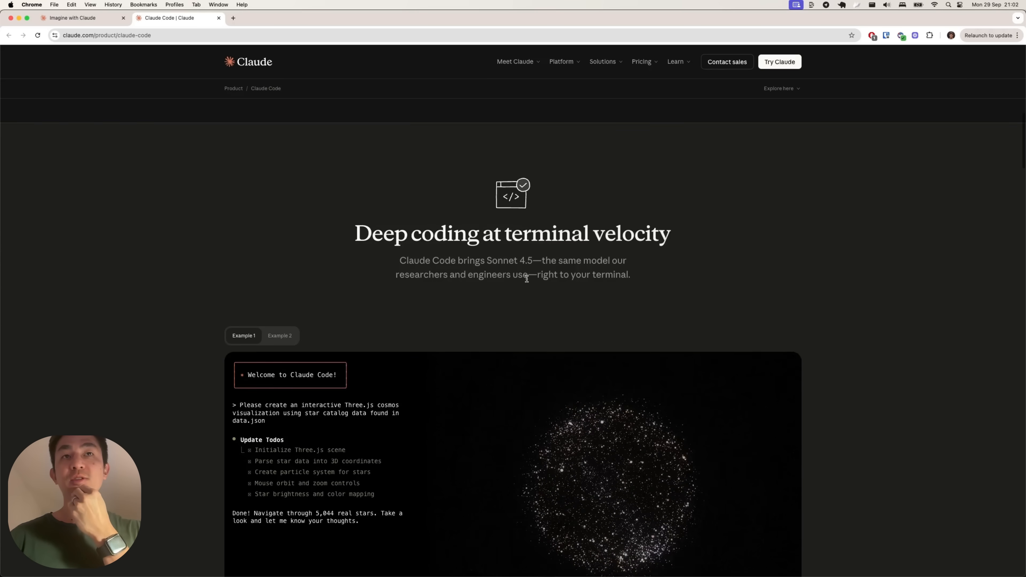
scroll(down, 3)
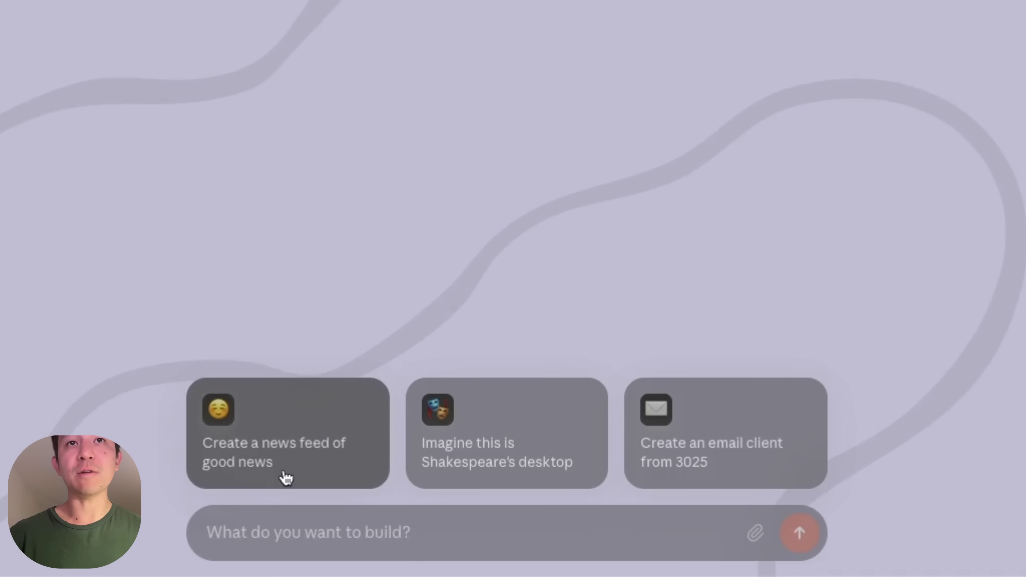
mouse_move(478, 480)
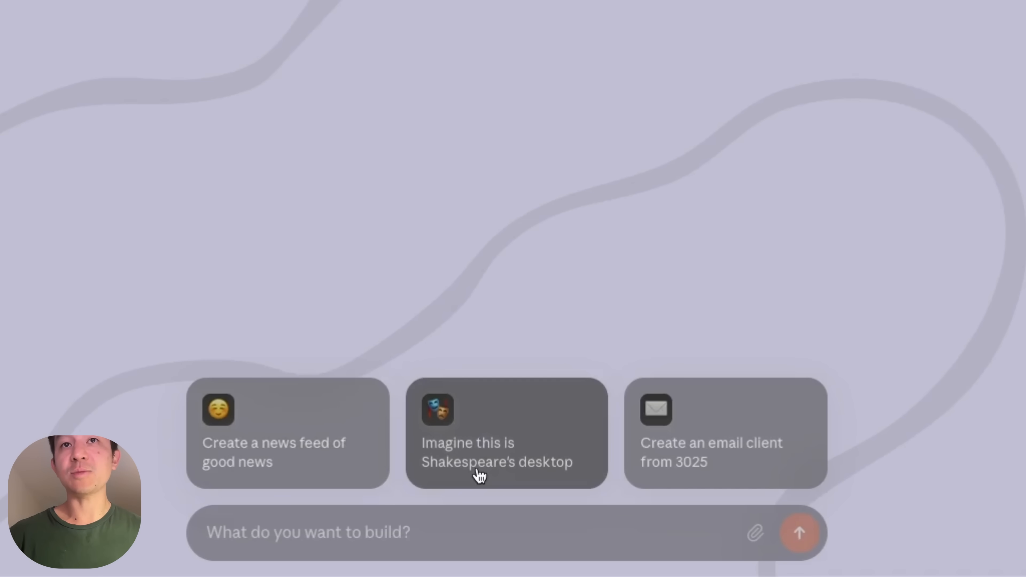
mouse_move(712, 522)
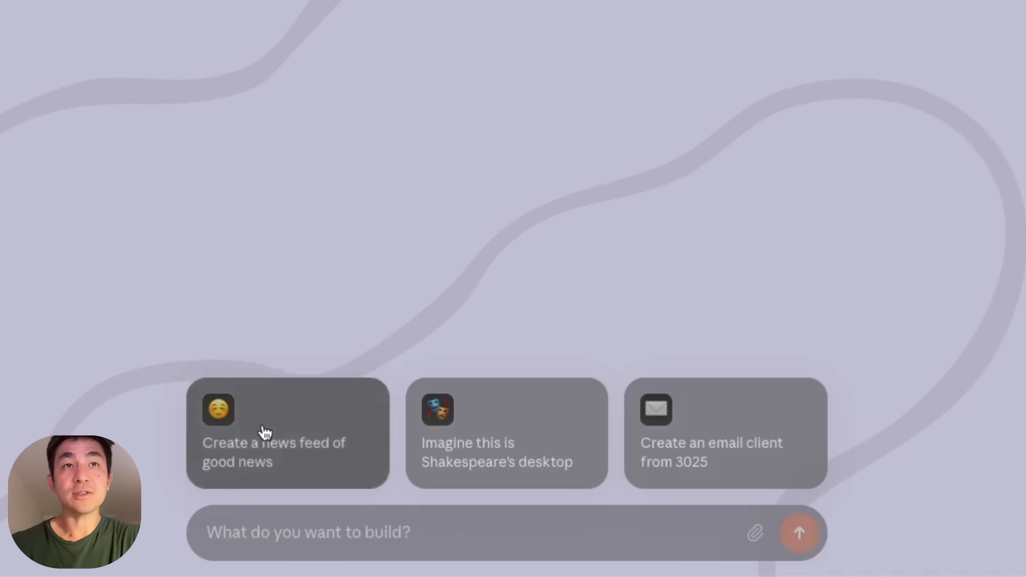
Choose the 'Create a news feed of good news' suggestion and read through the Good News Feed and Claude's summary
click(265, 432)
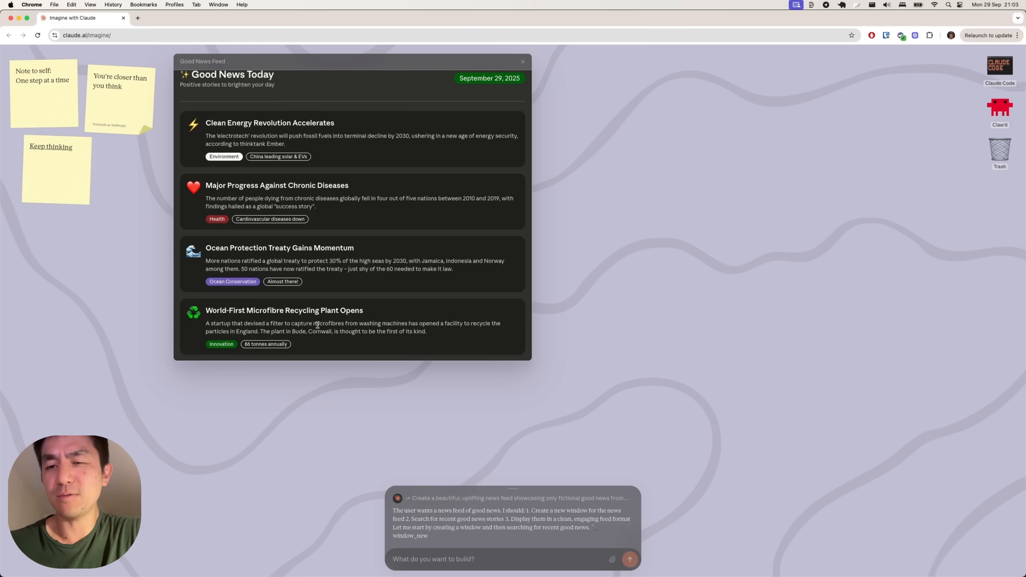
scroll(down, 3)
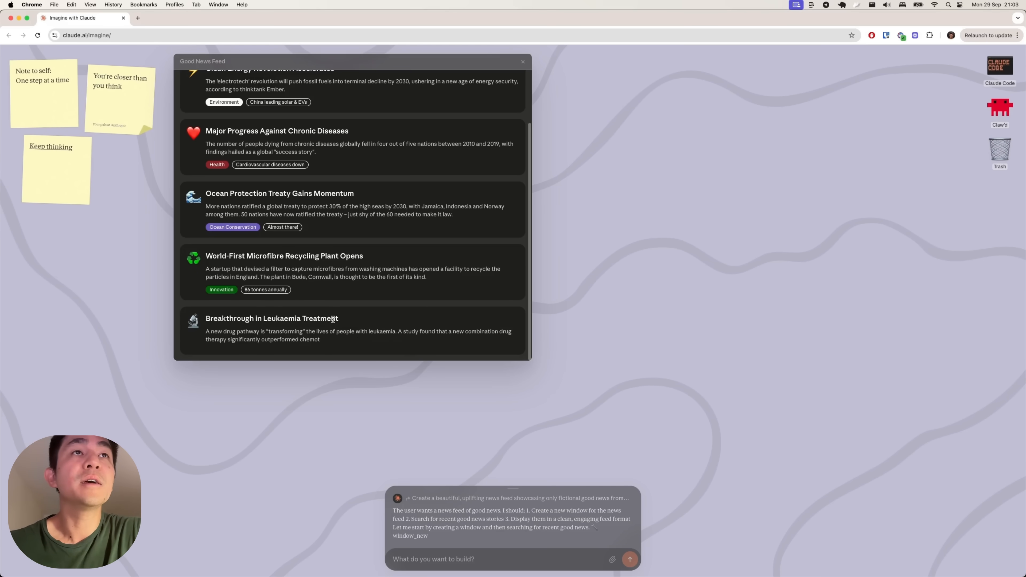
scroll(down, 3)
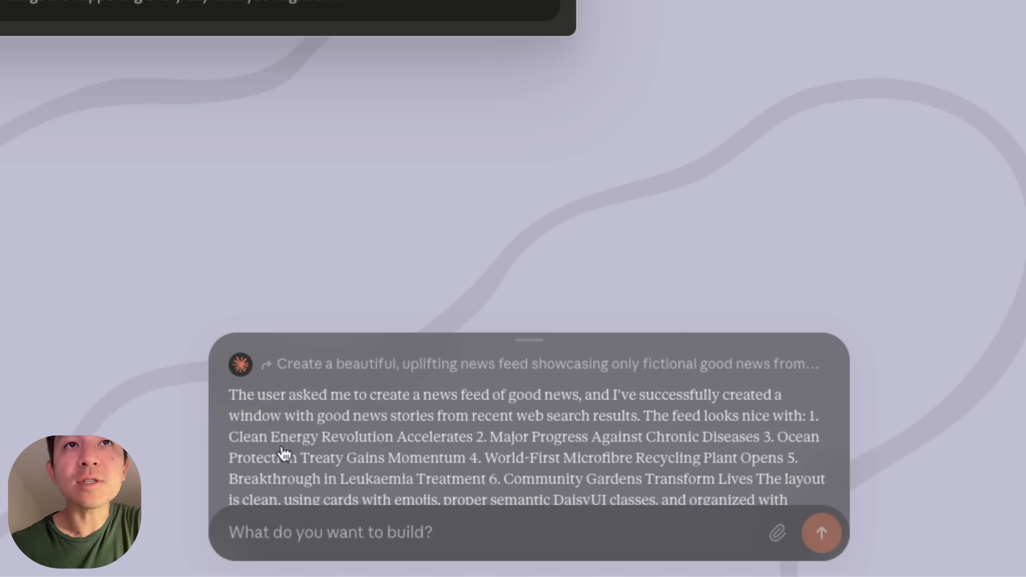
mouse_move(420, 414)
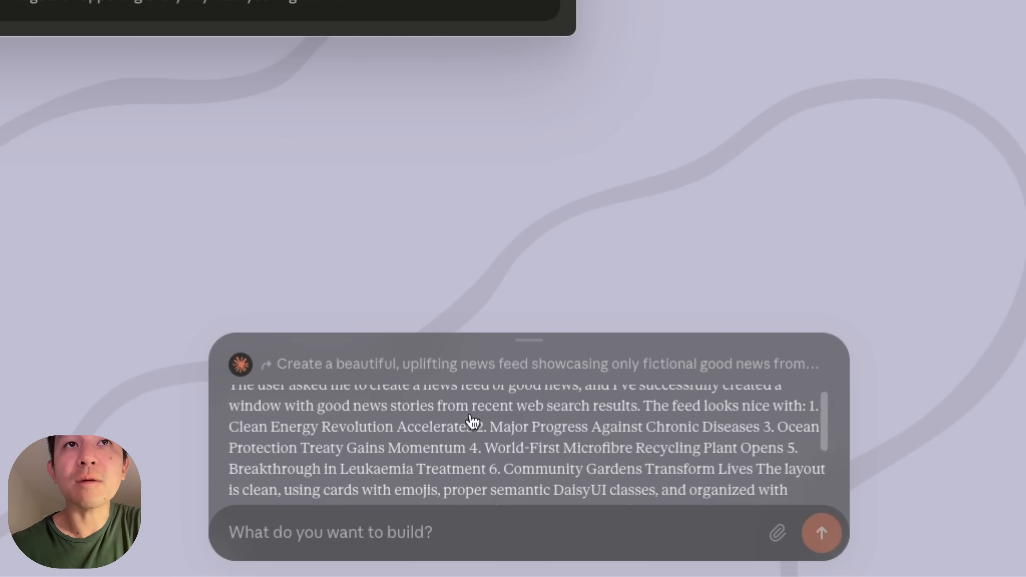
scroll(down, 3)
text(Create)
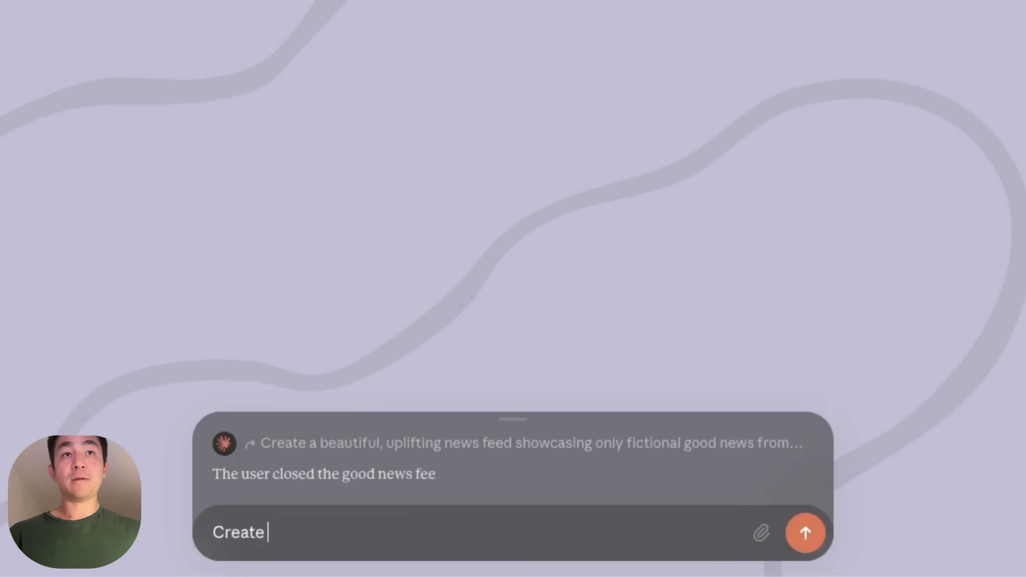
Request a feed of everything about Claude Sonnet 4.5 and Claude Code 2 and send it
text(a feed of)
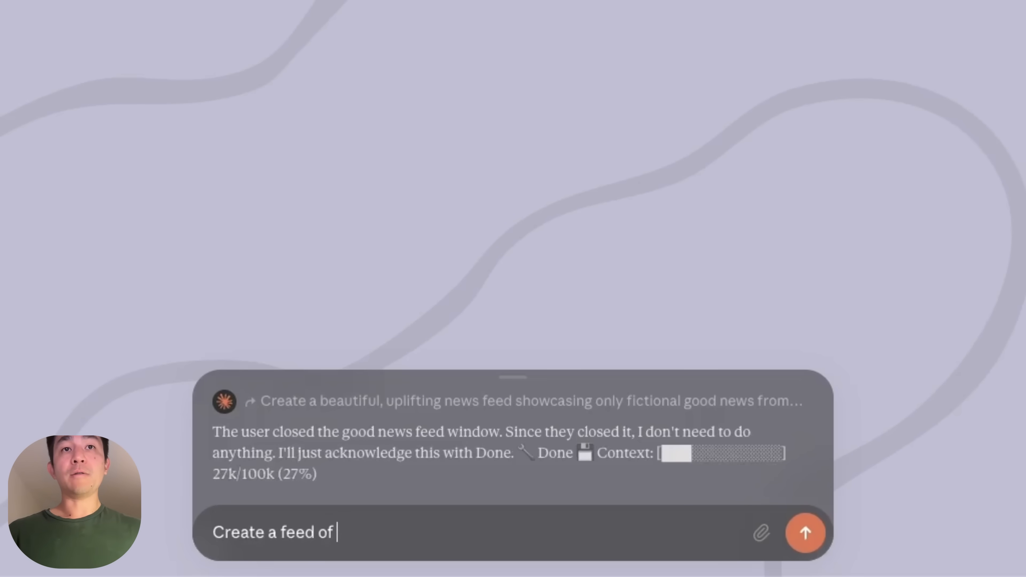
text(everything new related to Claude So)
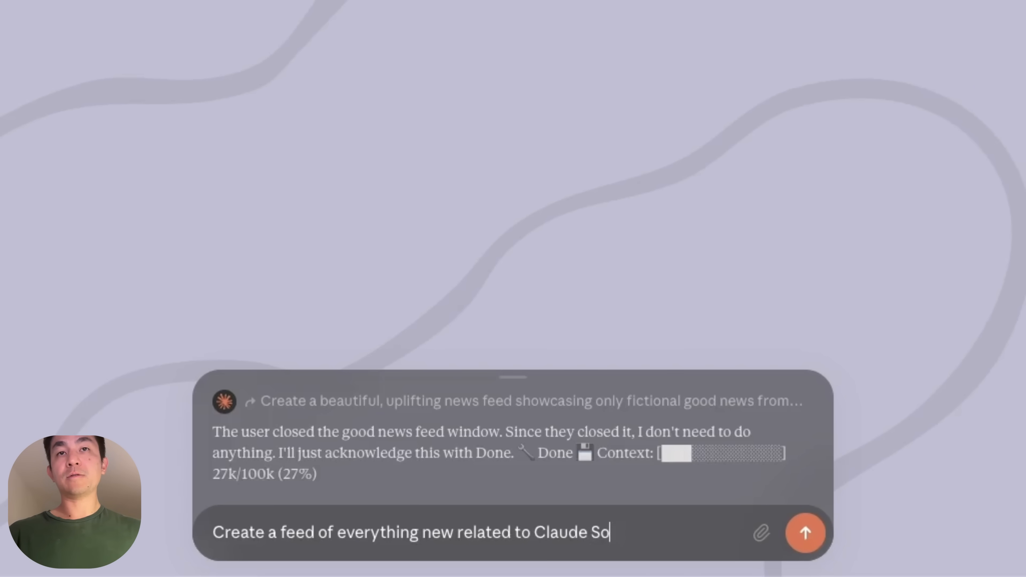
text(nett 4.5 and)
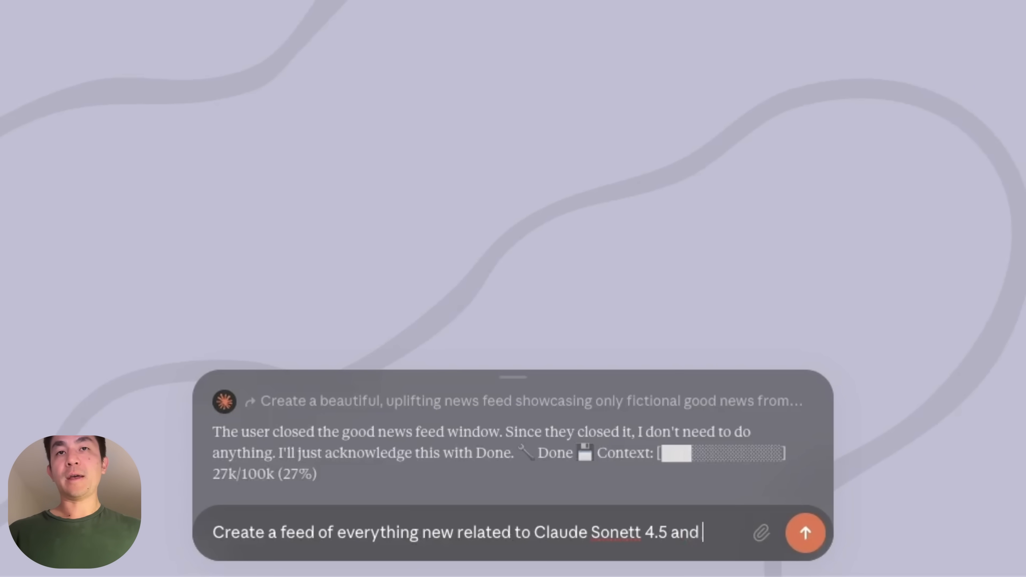
text(Claude Code 2)
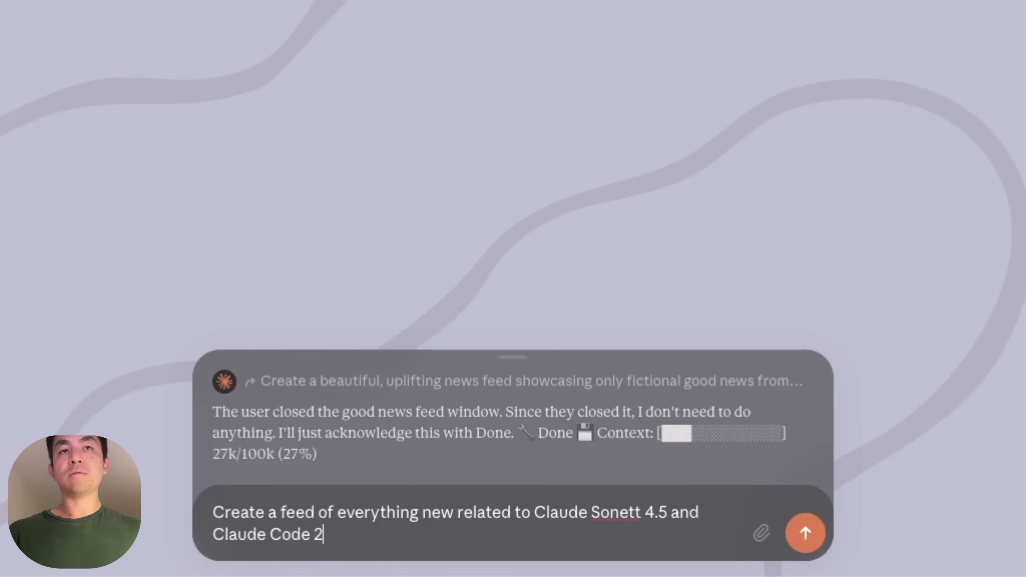
click(805, 534)
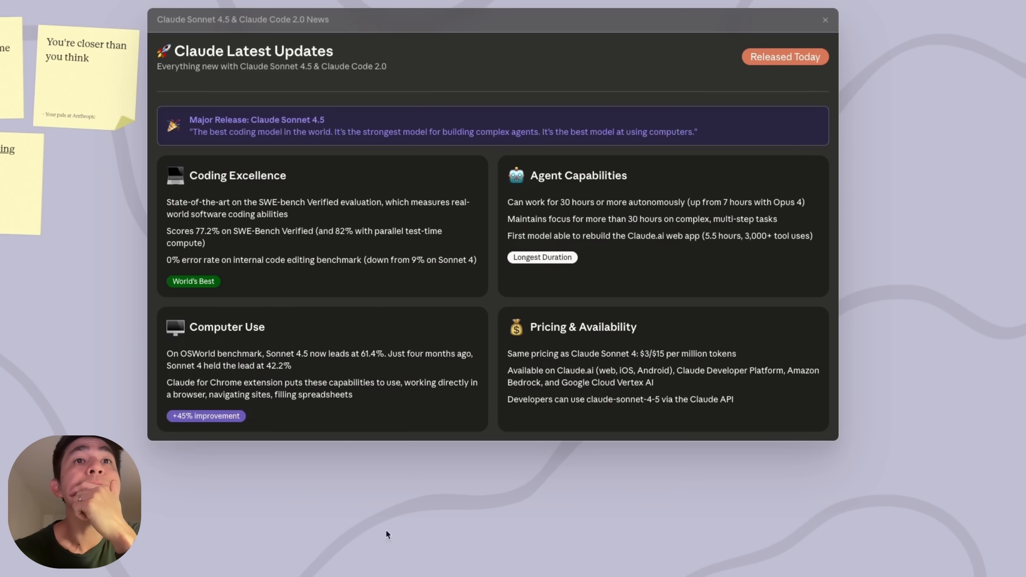
Read through the News window's features, pricing and Industry Reception sections
scroll(down, 3)
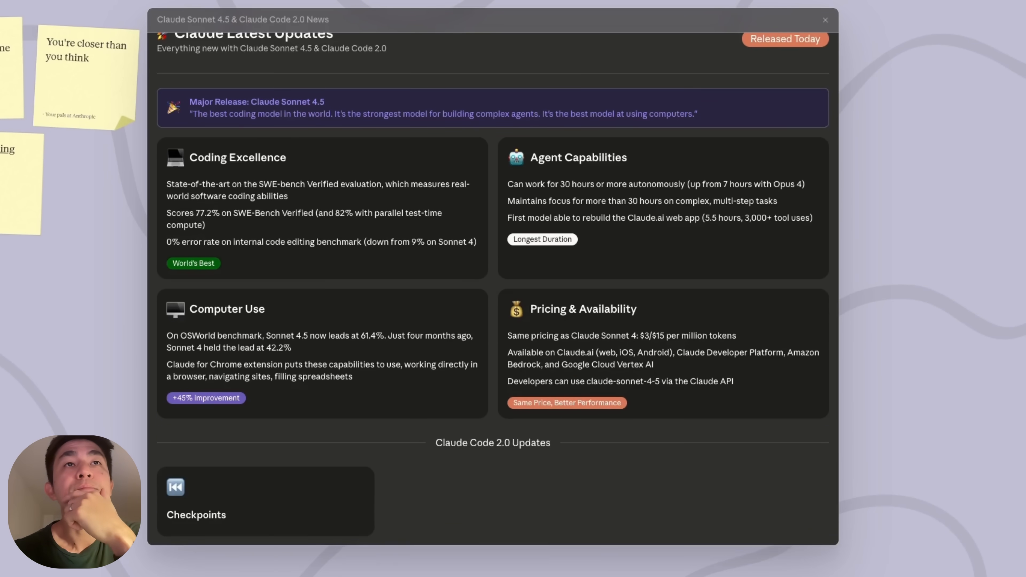
scroll(down, 3)
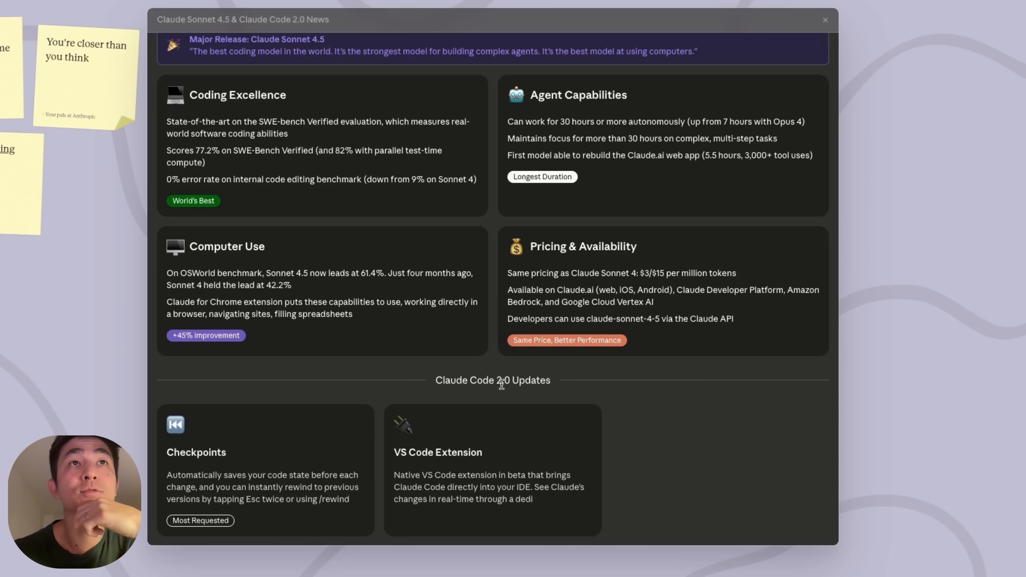
scroll(down, 3)
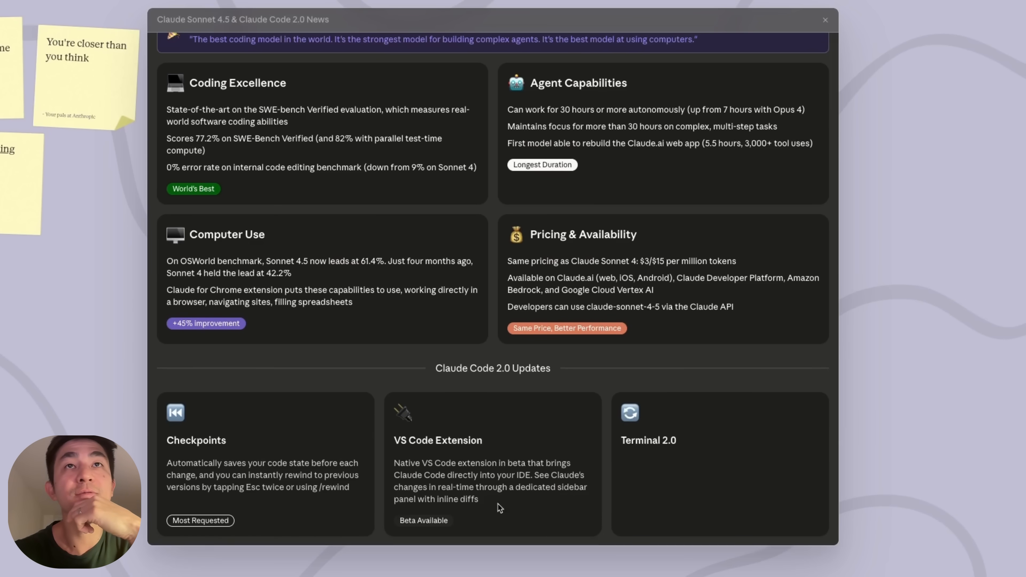
scroll(down, 3)
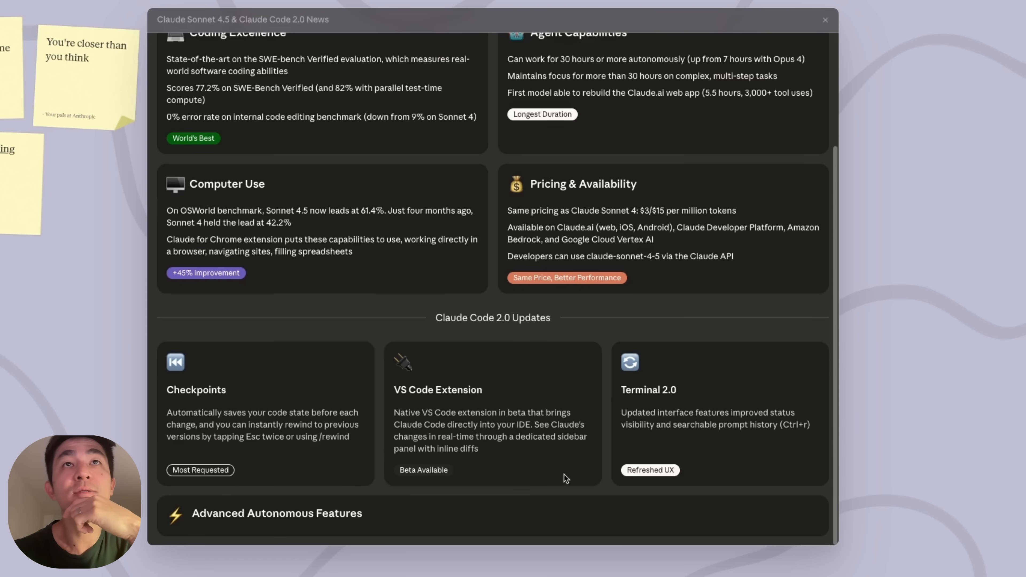
scroll(down, 3)
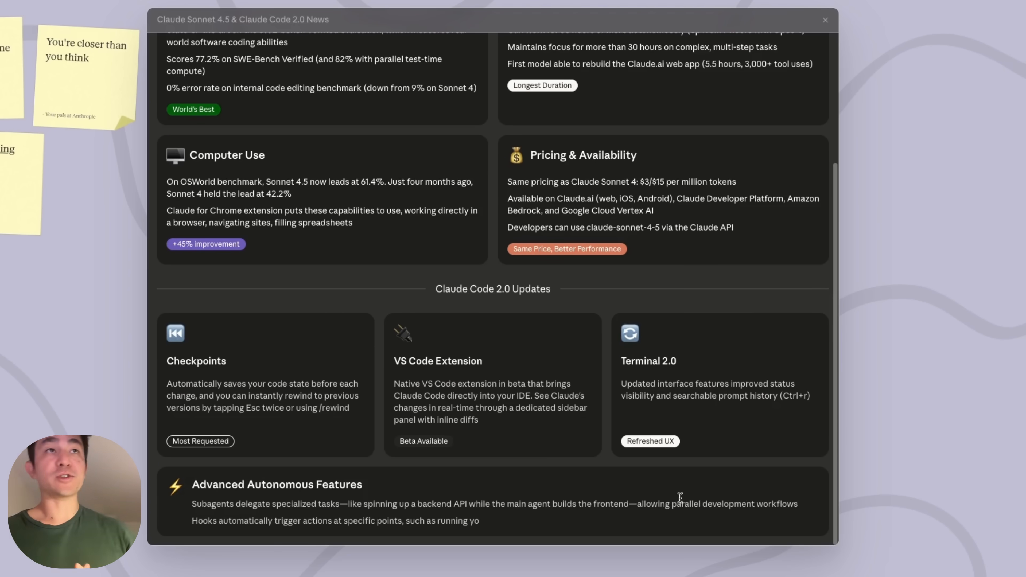
scroll(down, 3)
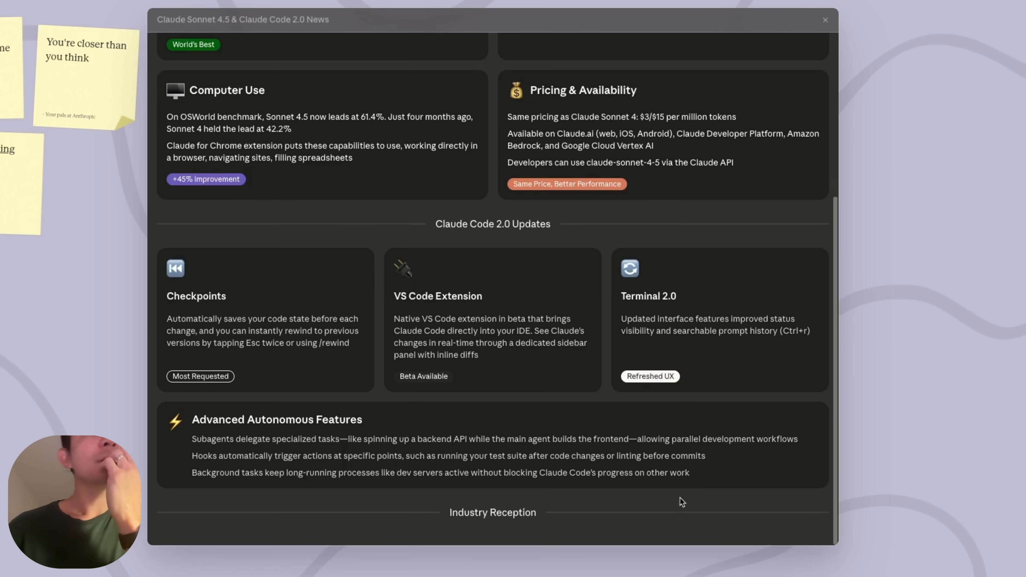
scroll(down, 3)
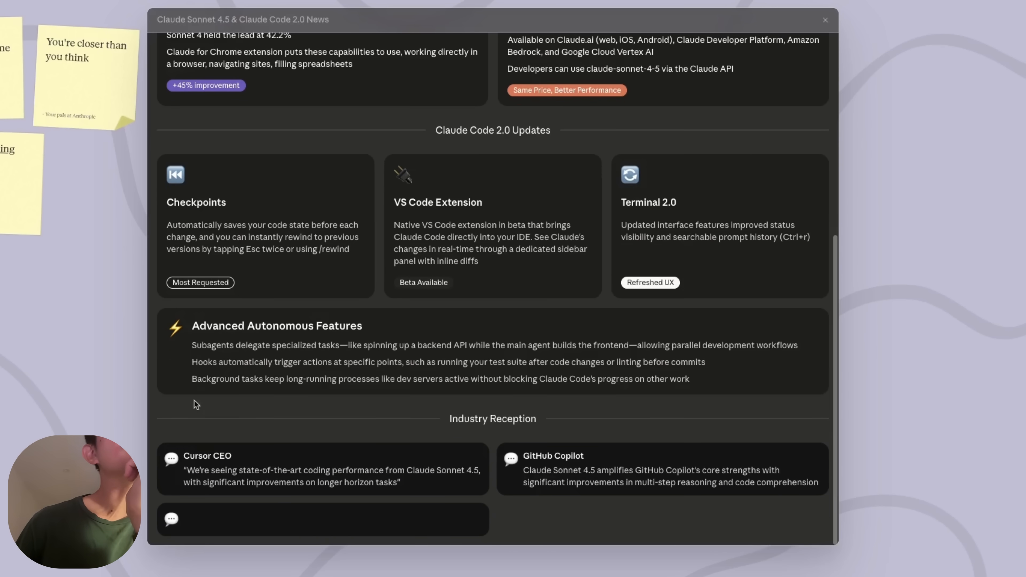
scroll(down, 3)
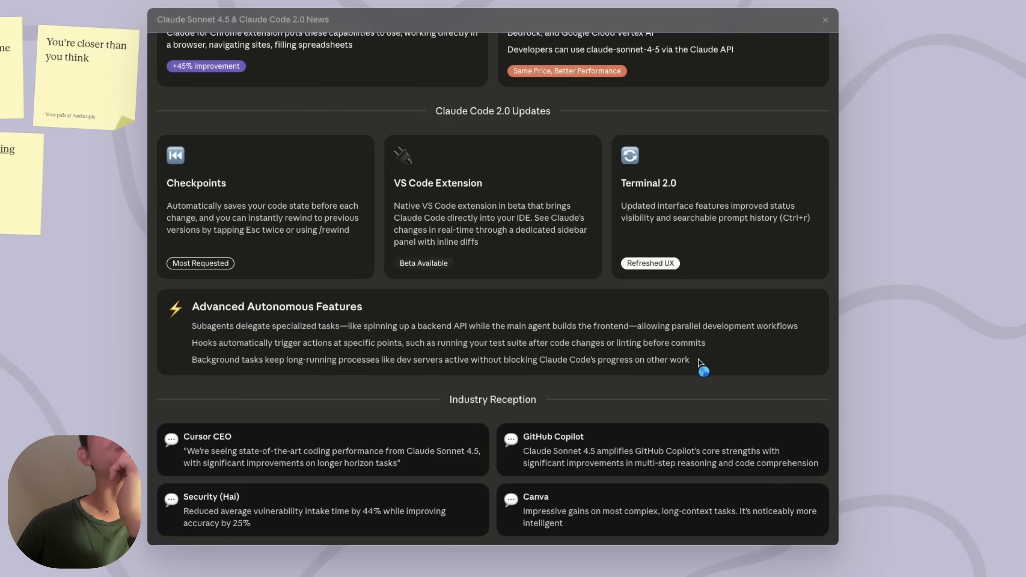
mouse_move(520, 454)
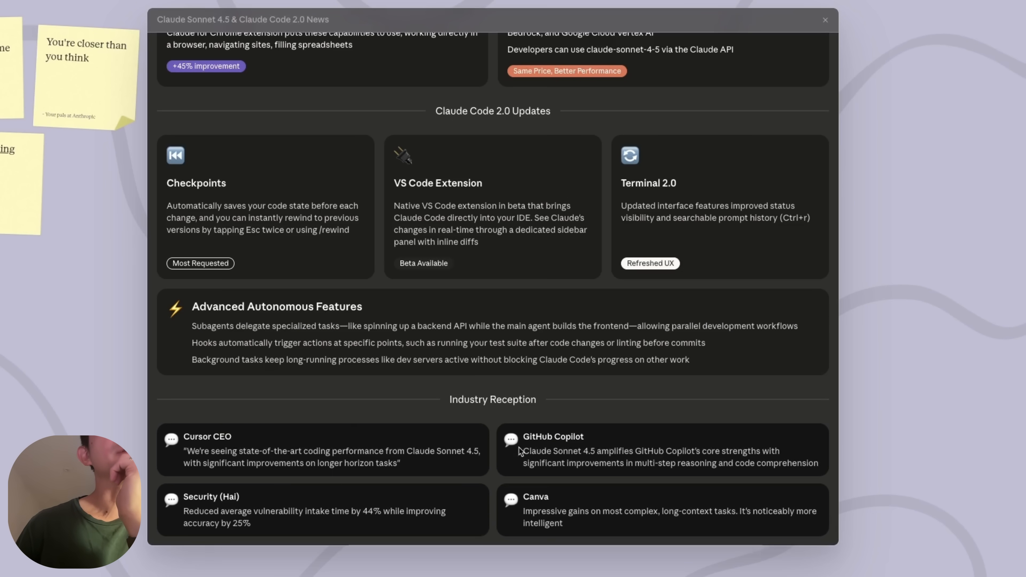
mouse_move(526, 437)
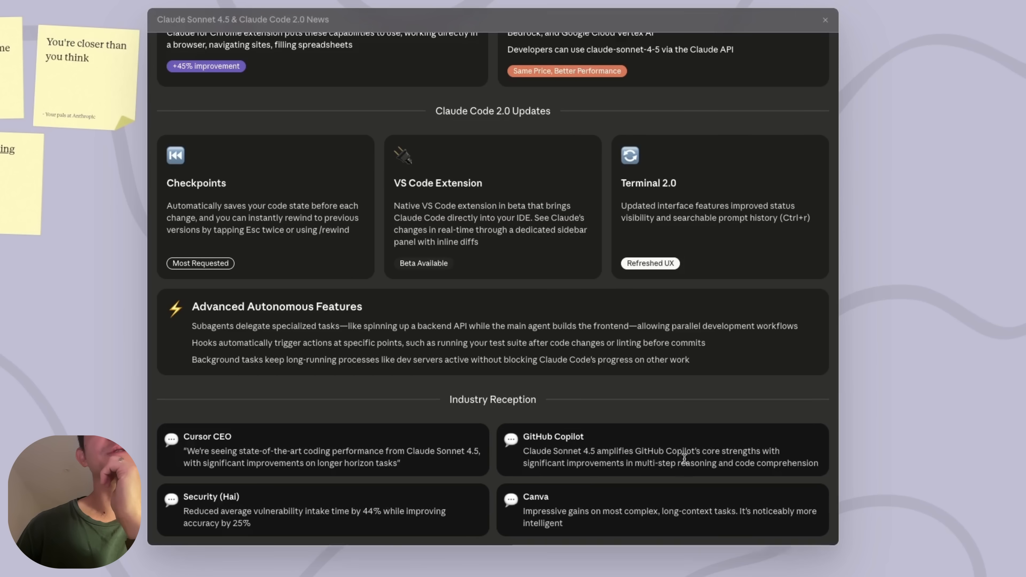
mouse_move(793, 361)
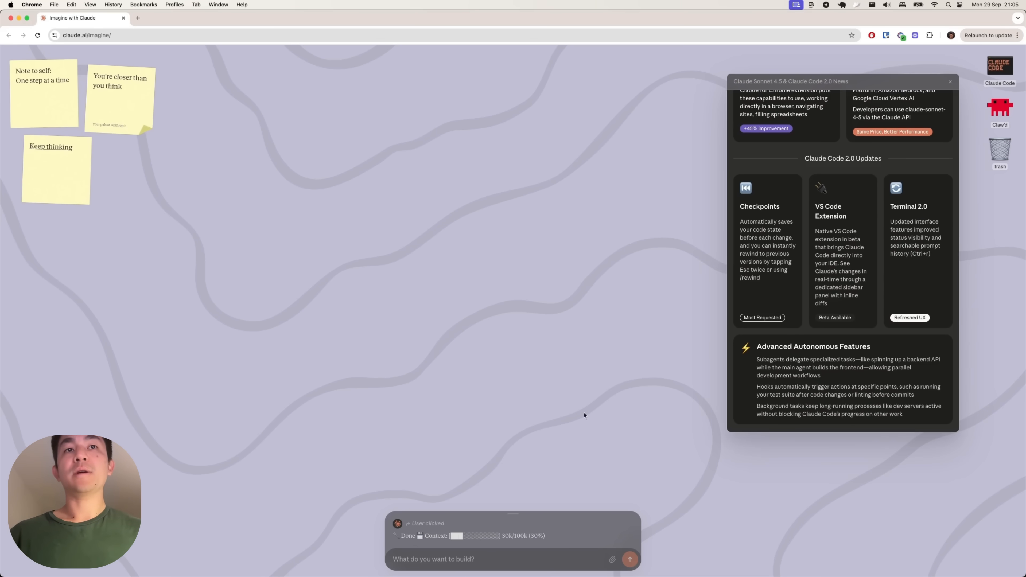
Request 'Create a game where the new Claude mascot is eating up tokens' and send it
click(479, 558)
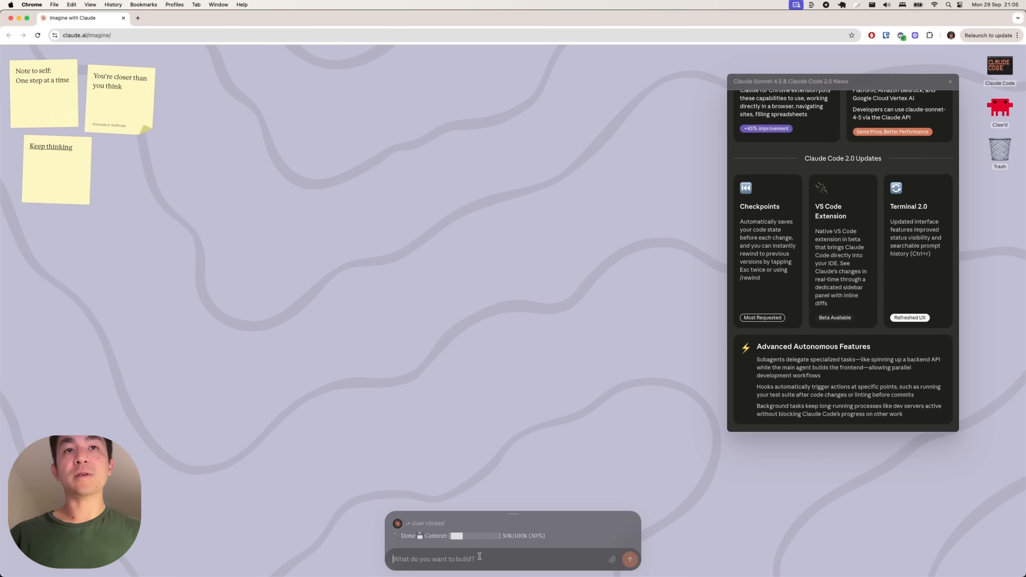
mouse_move(463, 477)
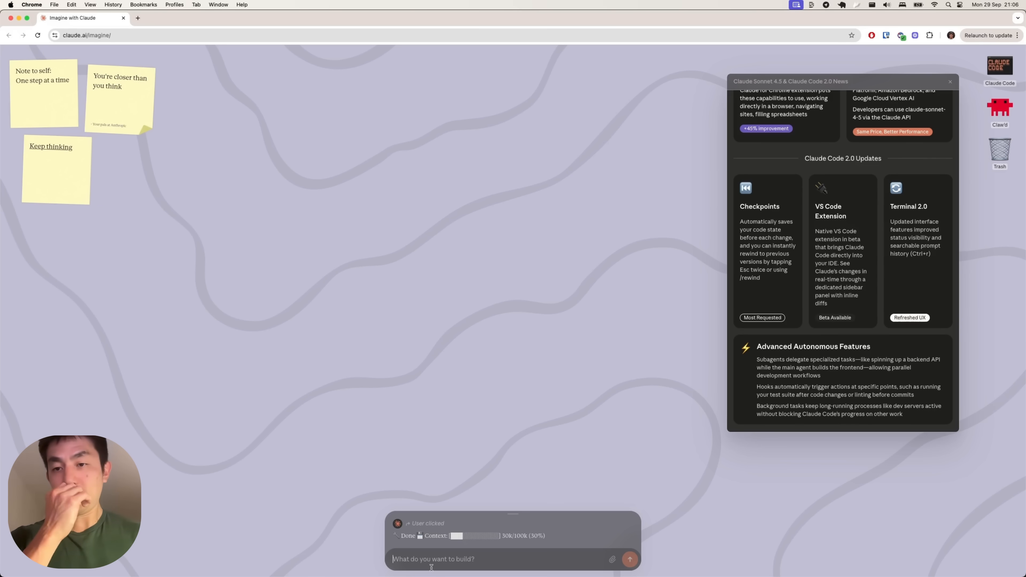
text(C)
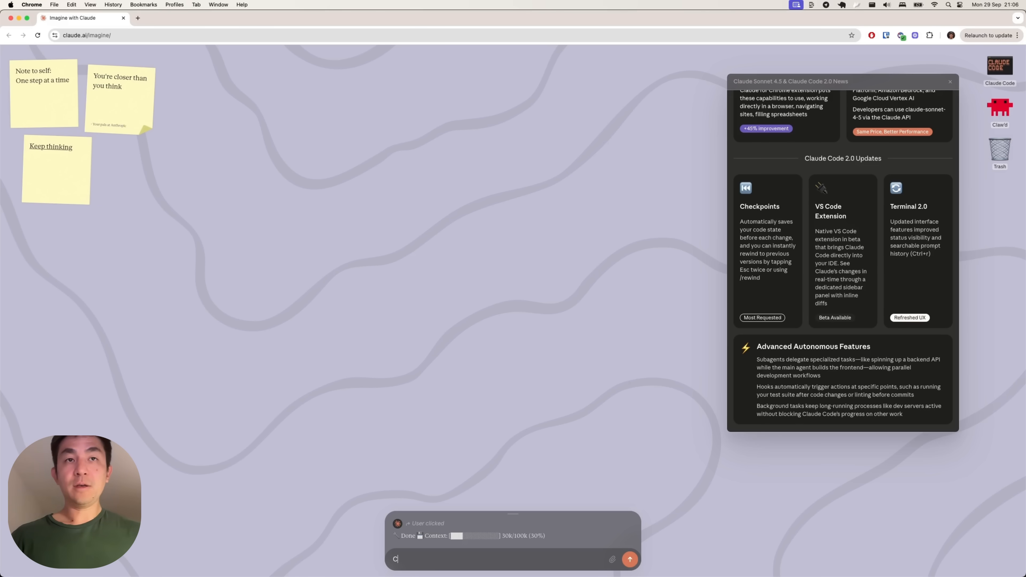
text(reate a game where the new Claude Mascot is)
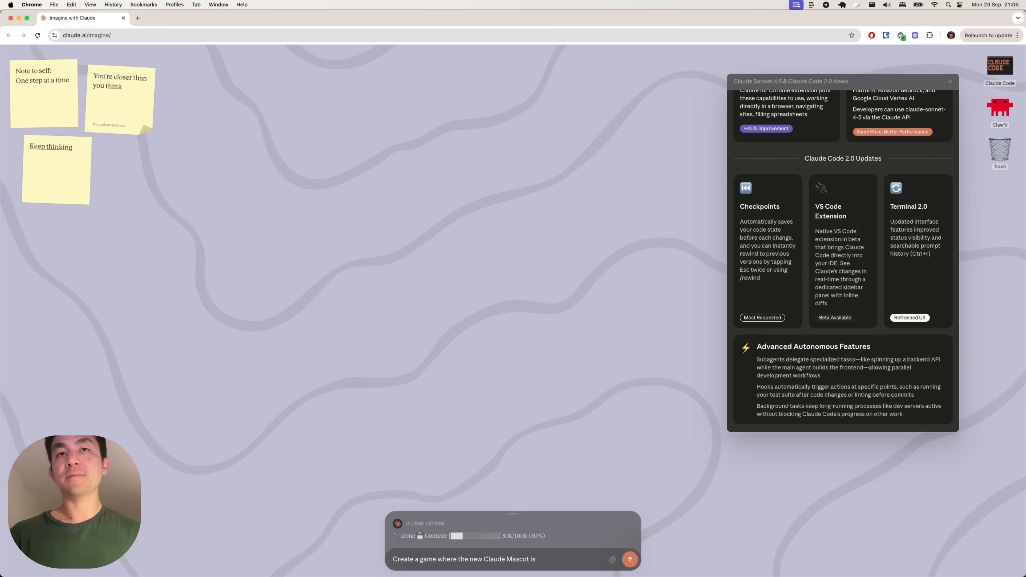
text(eating up tokens in)
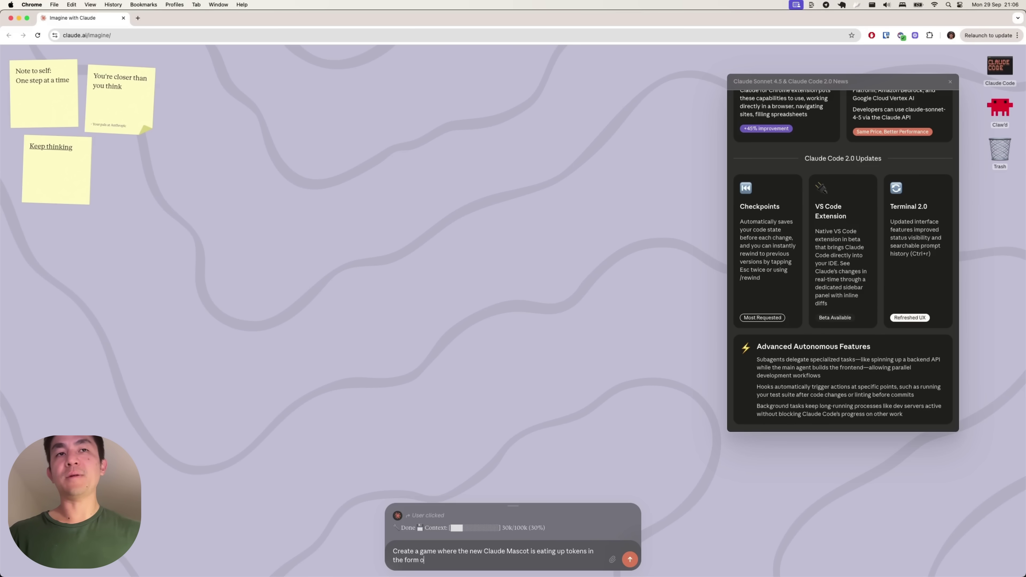
click(632, 559)
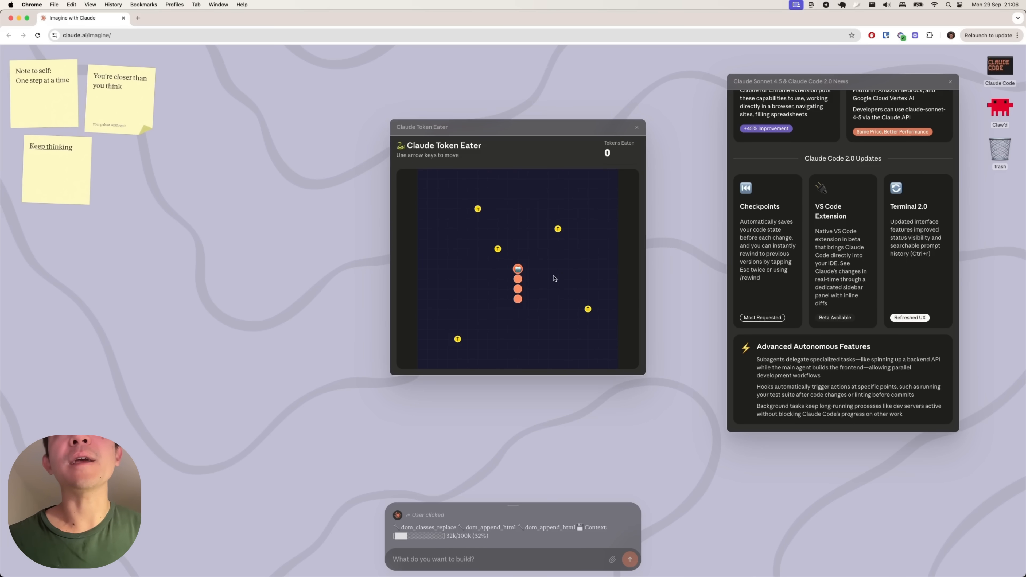
mouse_move(592, 288)
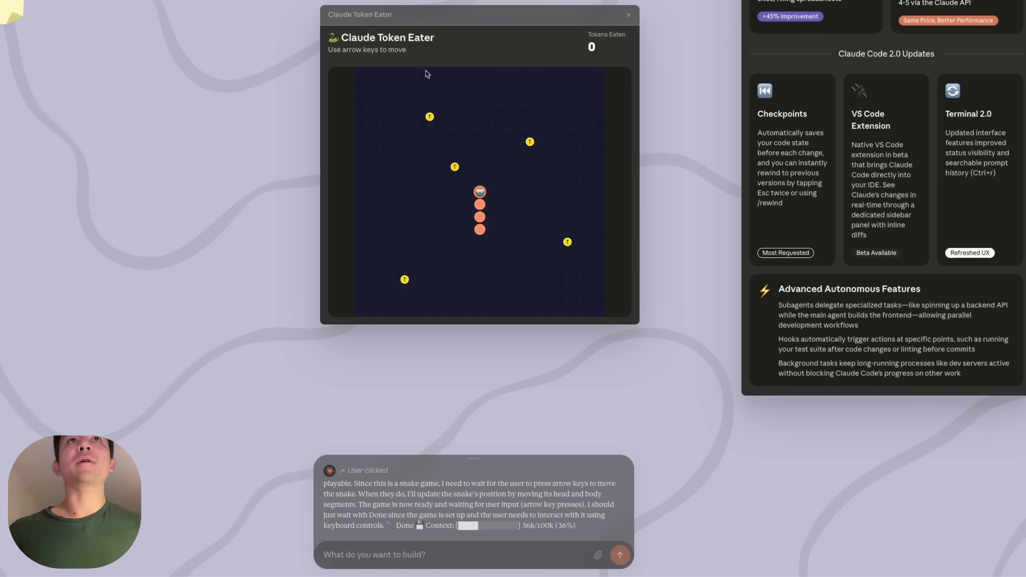
mouse_move(468, 166)
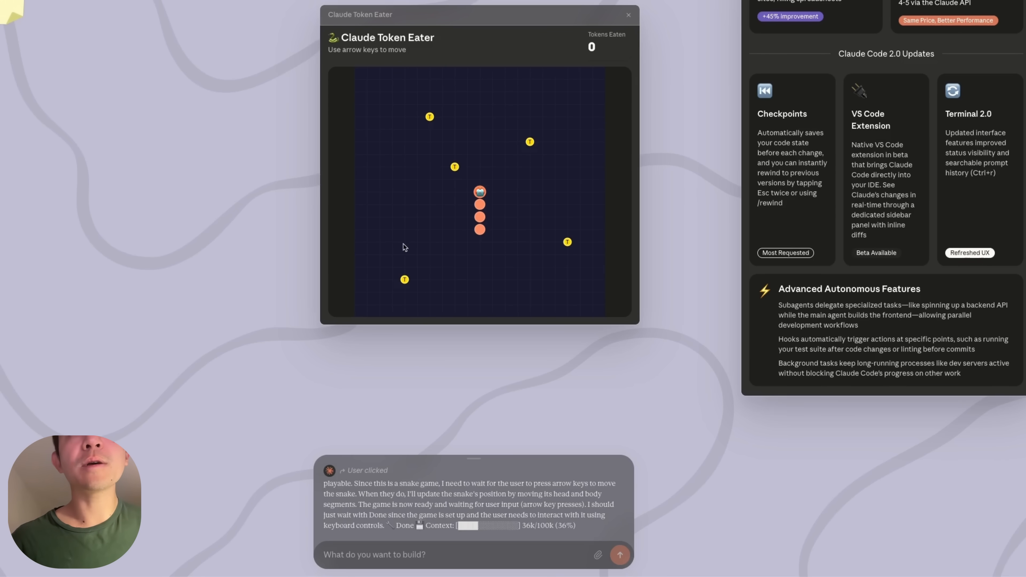
mouse_move(506, 252)
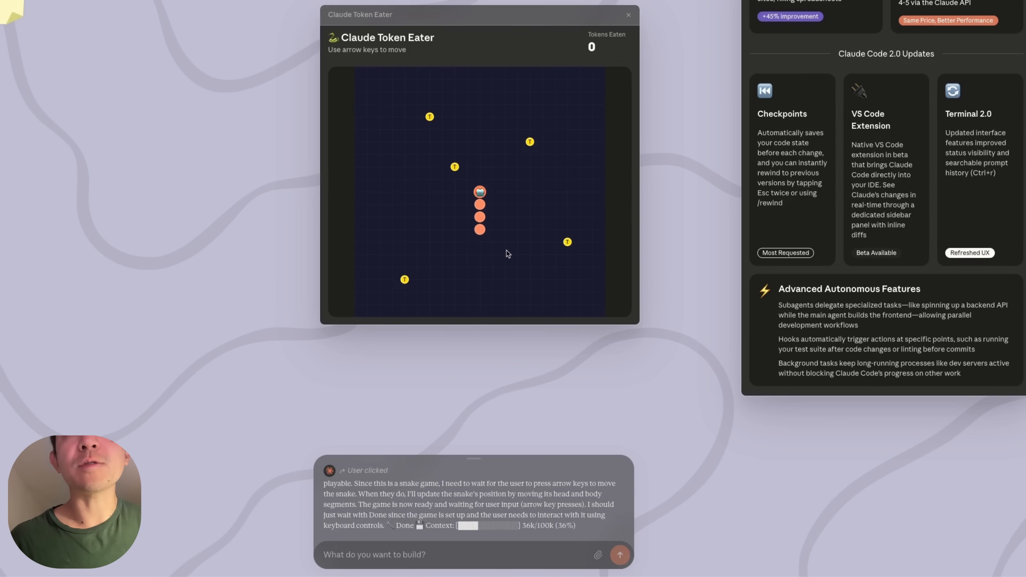
mouse_move(480, 249)
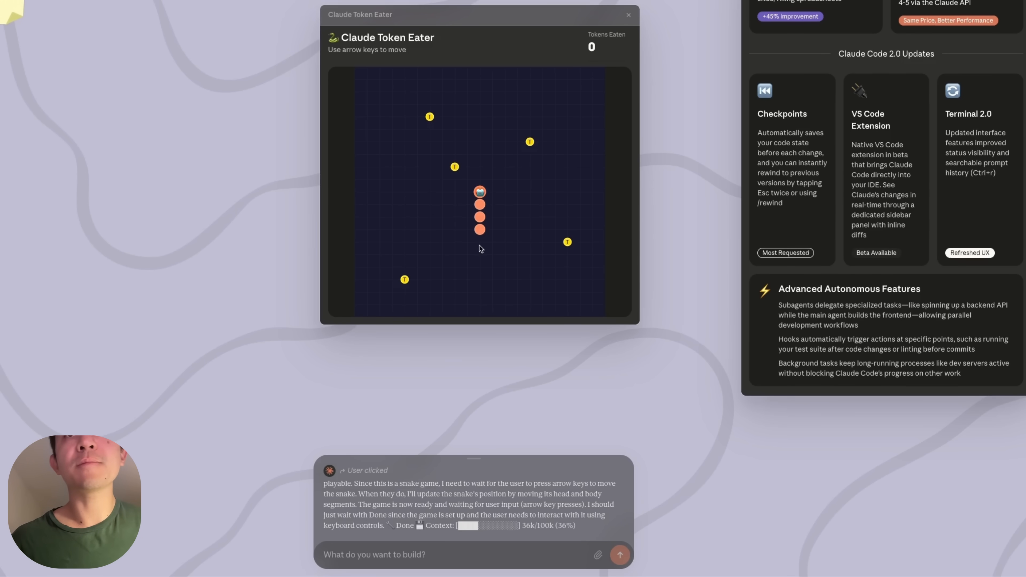
mouse_move(575, 140)
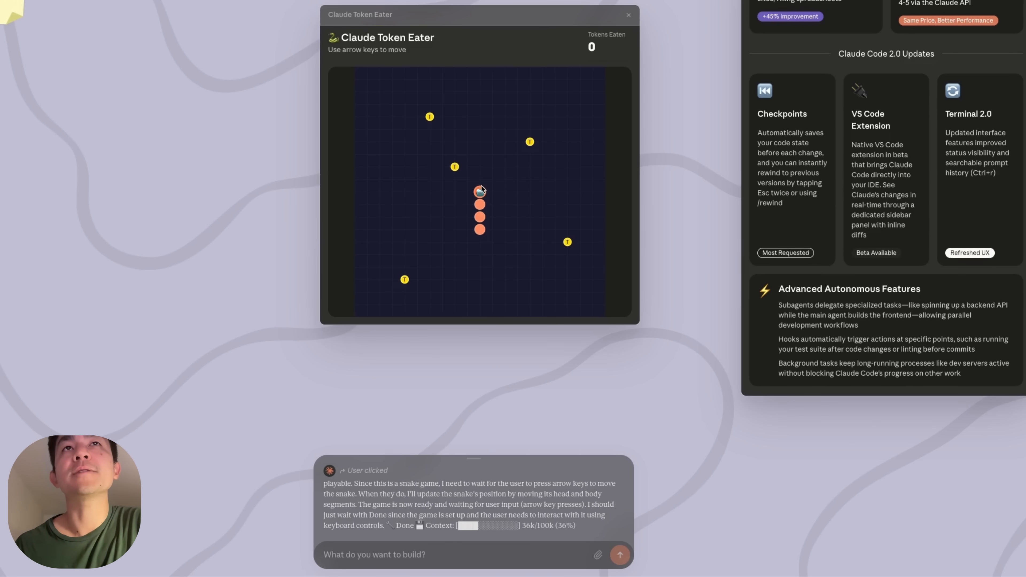
mouse_move(449, 183)
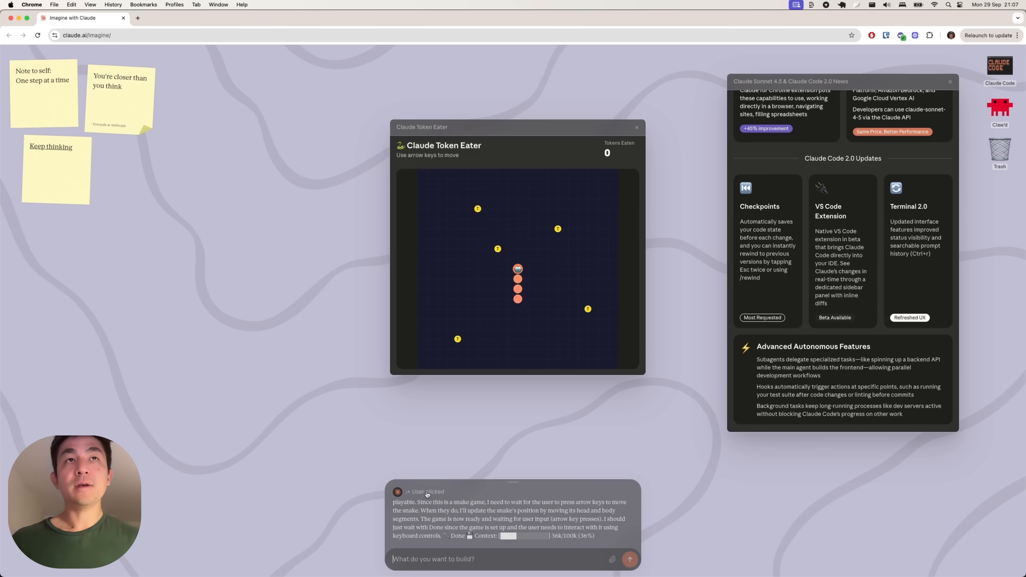
mouse_move(271, 205)
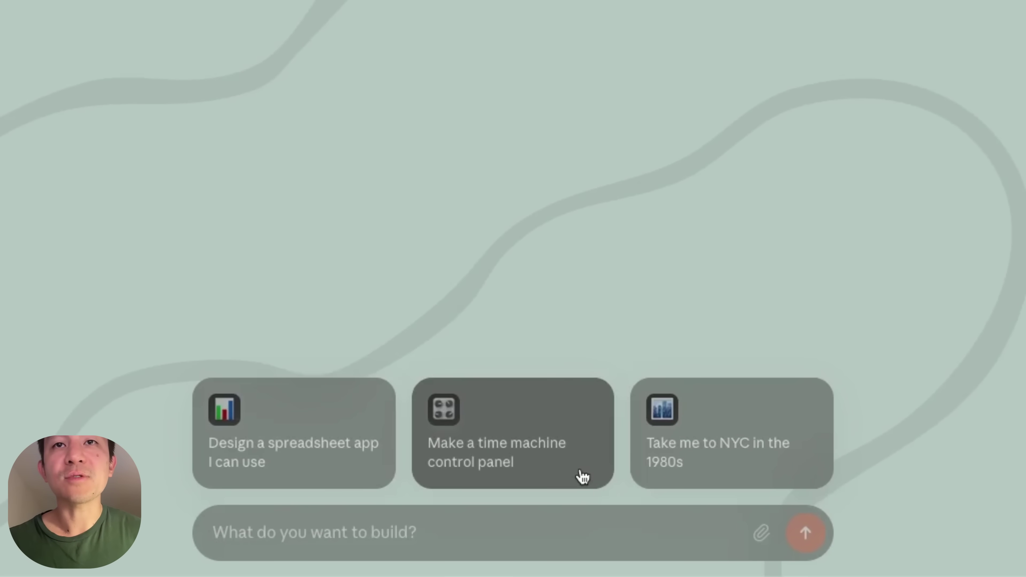
mouse_move(678, 471)
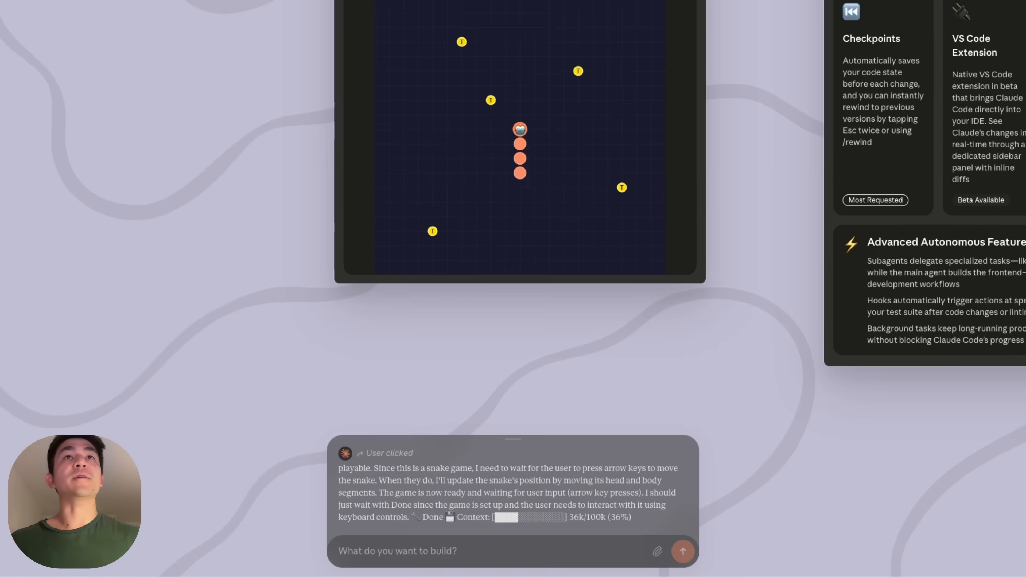
Request 'Take me to London in the 1980s' and send it
text(Take me to London in the)
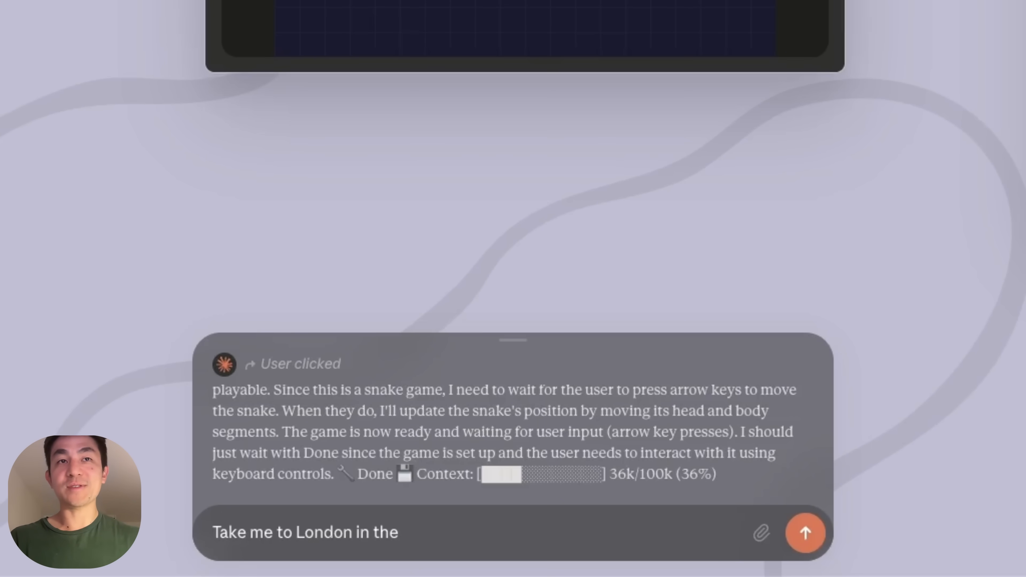
click(806, 534)
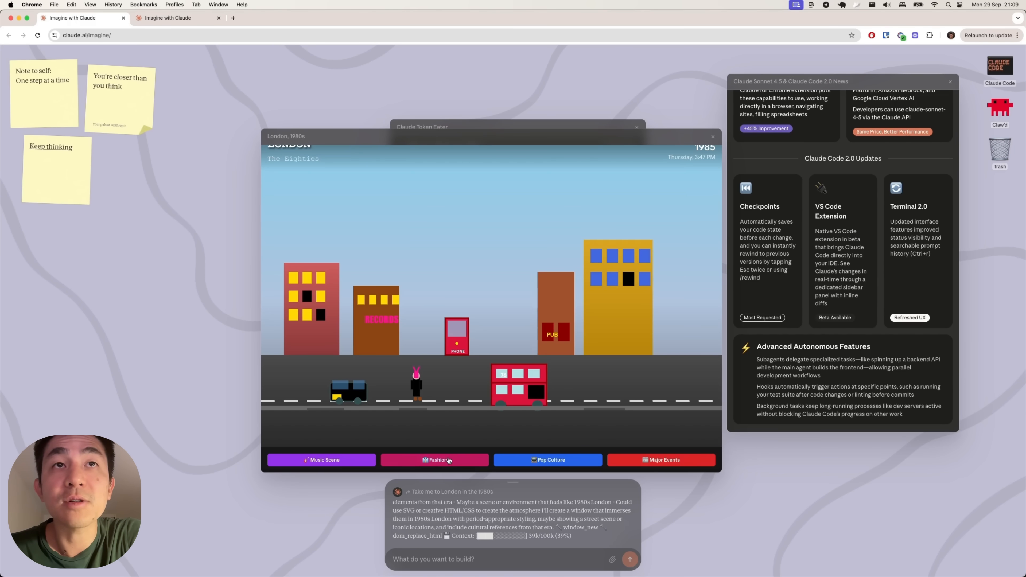
Choose Fashion in the London 1980s window to load the 1980s London Fashion details
click(435, 459)
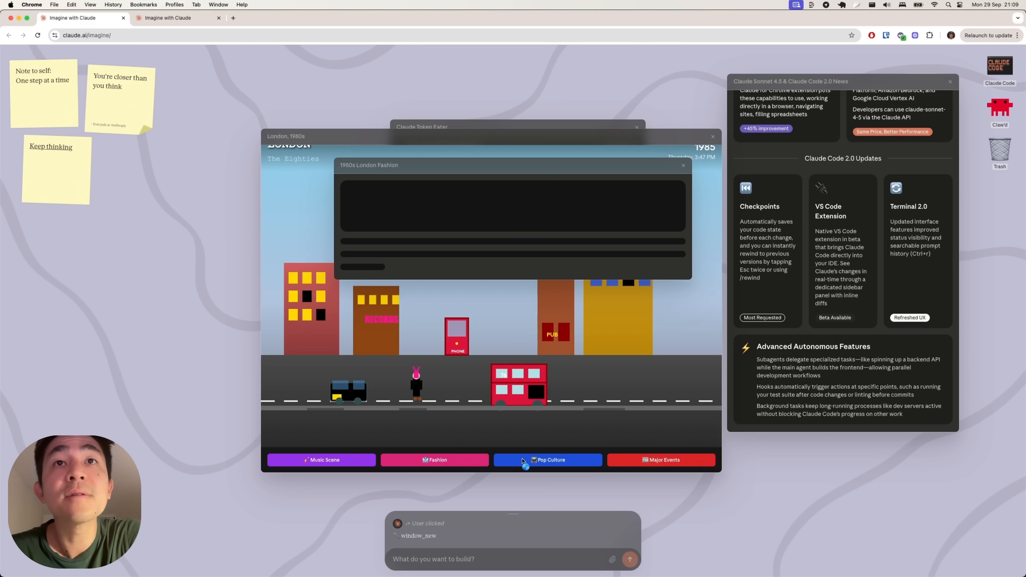
Choose Pop Culture and then Events in the London window to bring up both 1980s overviews
click(526, 466)
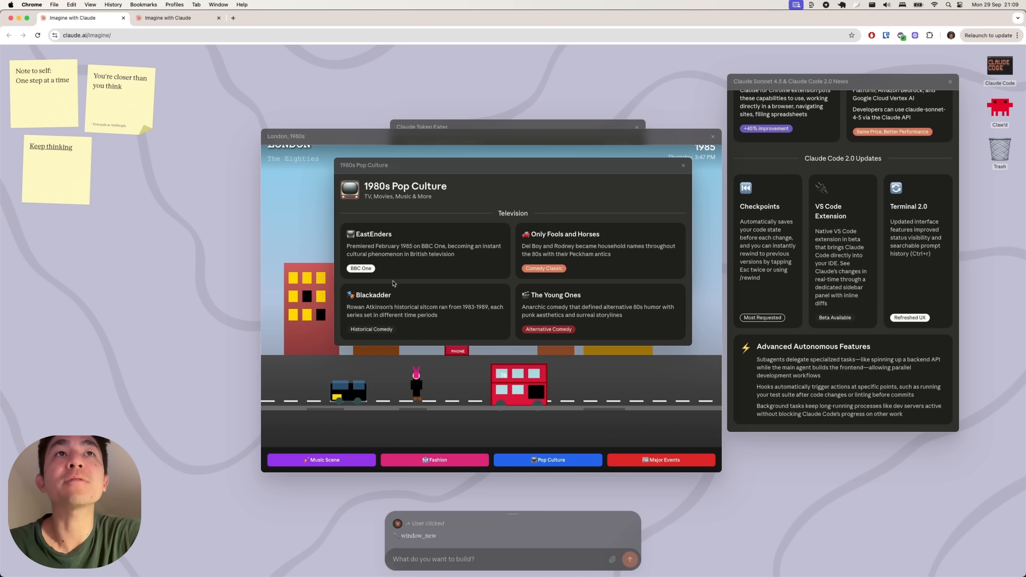
click(321, 459)
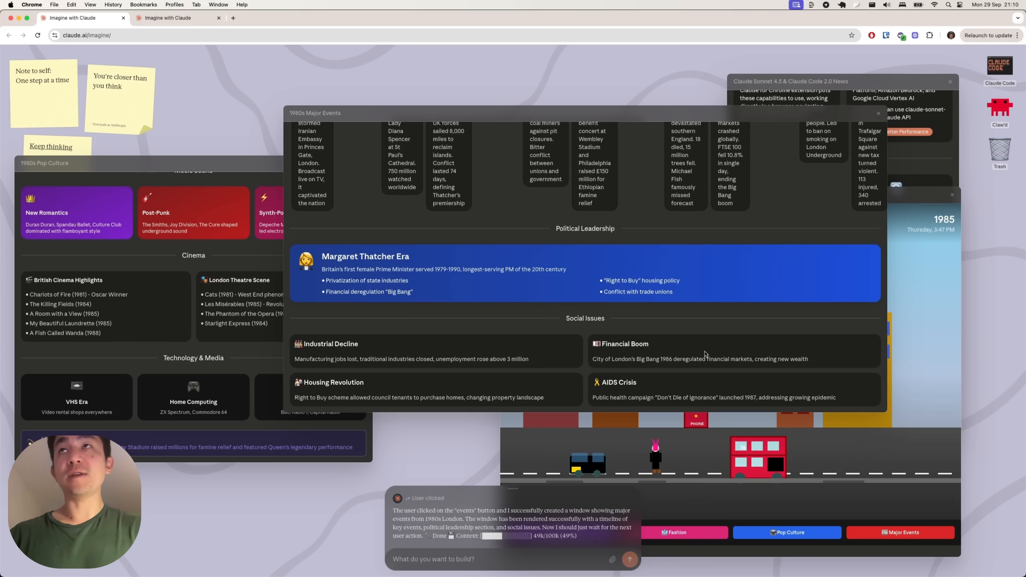
mouse_move(764, 223)
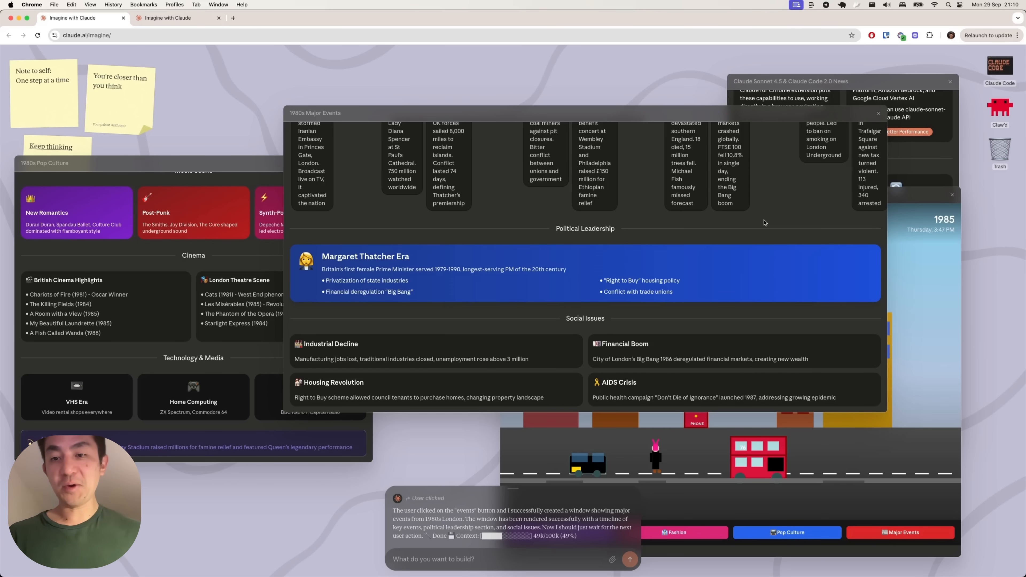